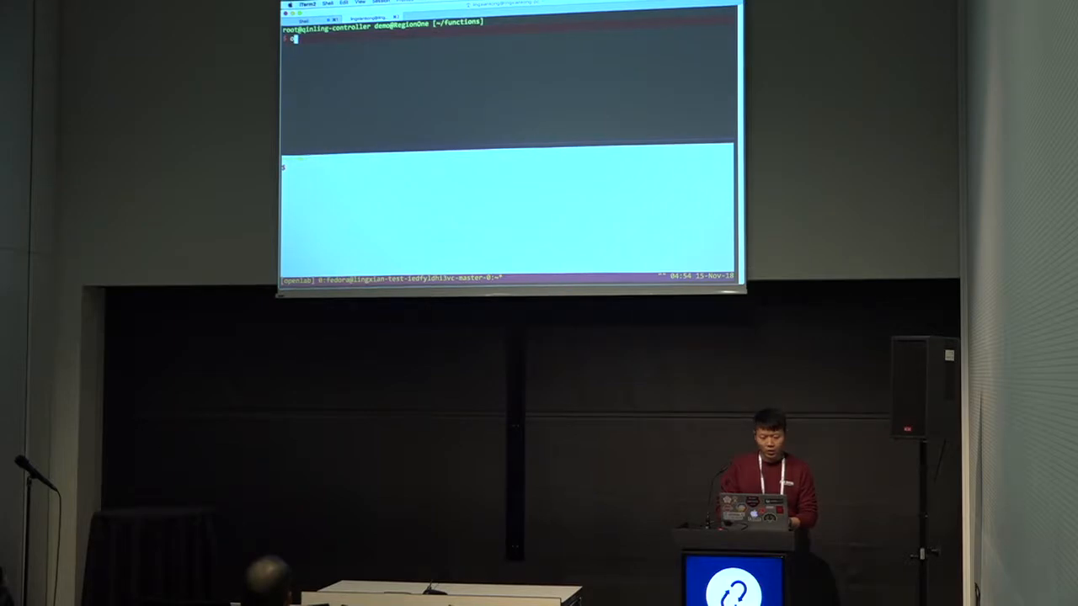
List the Qinling runtimes, showing one Python 3 runtime, and confirm the function list is empty
{"action": "type", "text": "runtime list"}
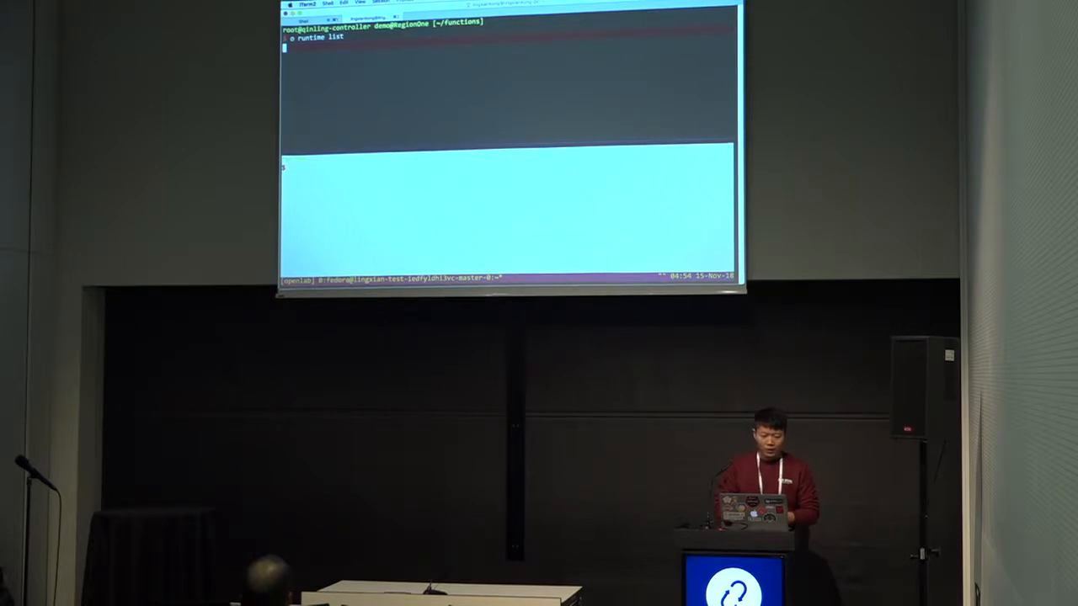
{"action": "key", "text": "Return"}
{"action": "type", "text": "function list"}
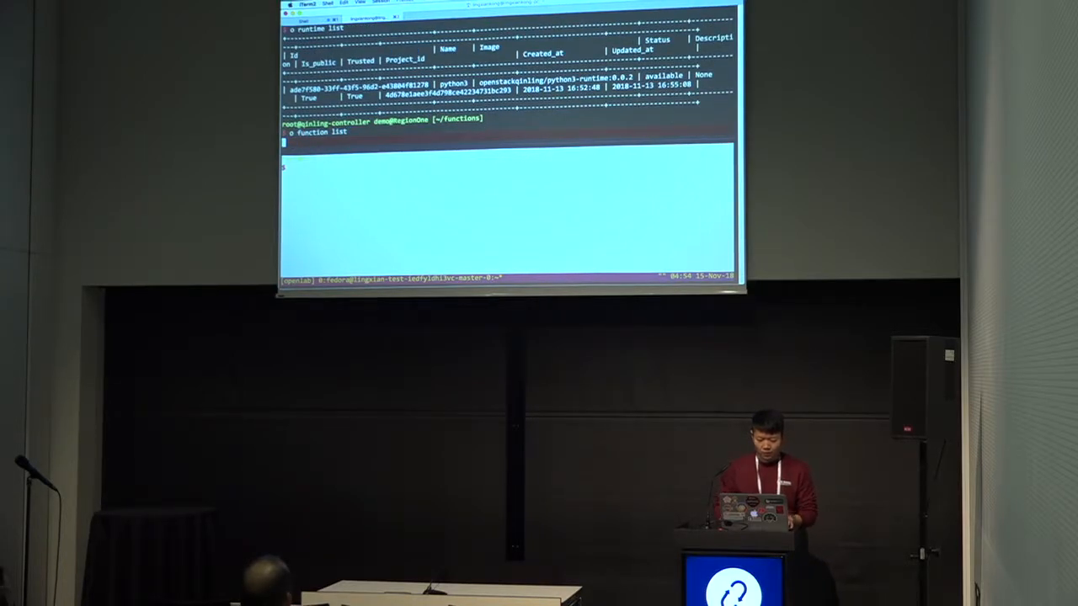
{"action": "key", "text": "Return"}
{"action": "type", "text": "cat h"}
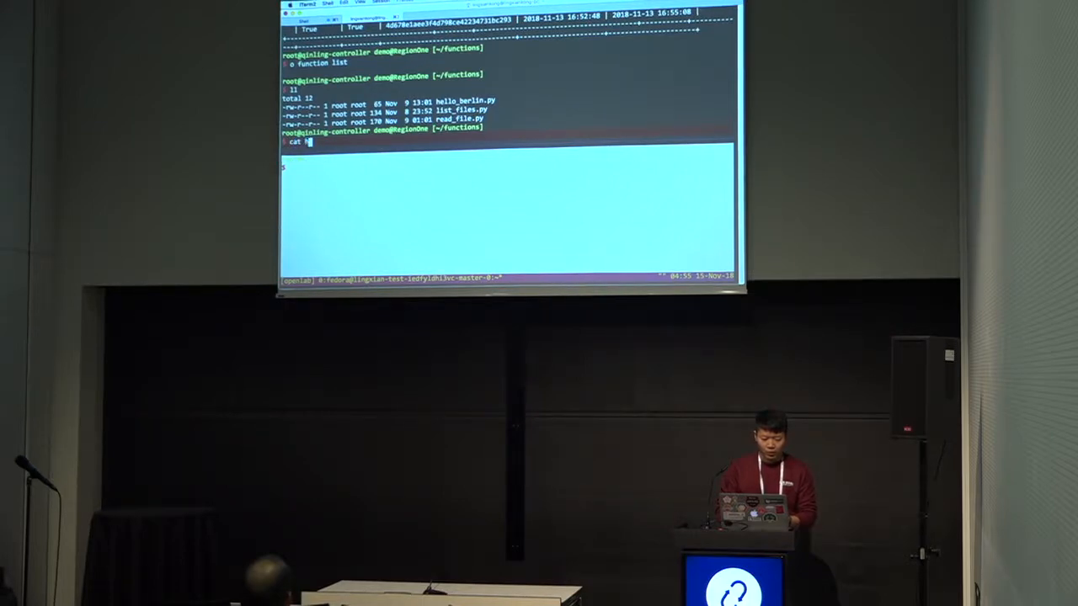
Show hello_berlin.py, then create a function from it on runtime ade7f580… with entry hello_berlin.main
{"action": "key", "text": "Return"}
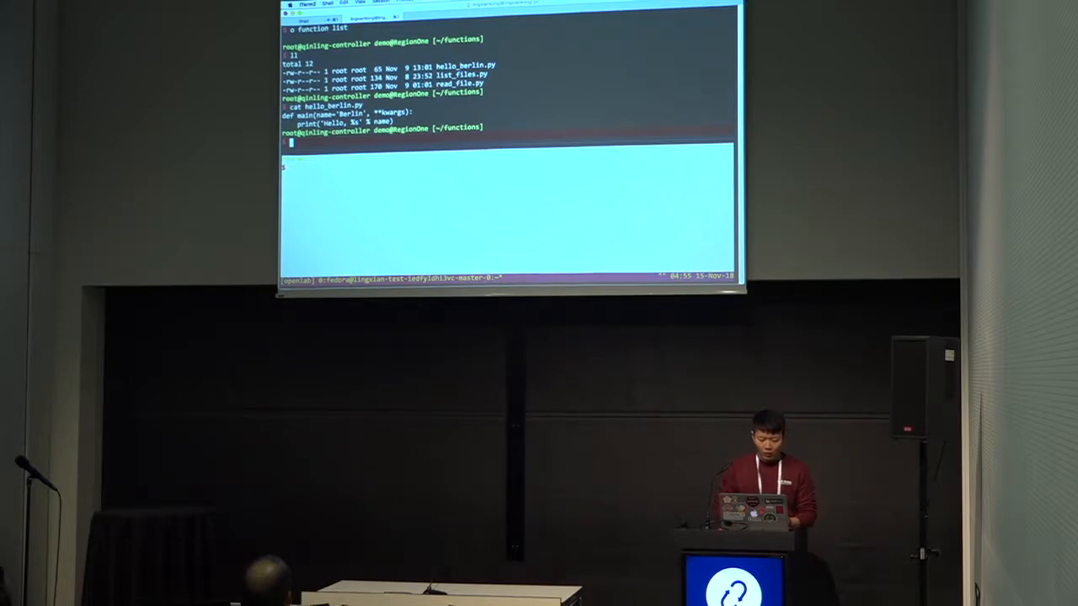
{"action": "type", "text": "function"}
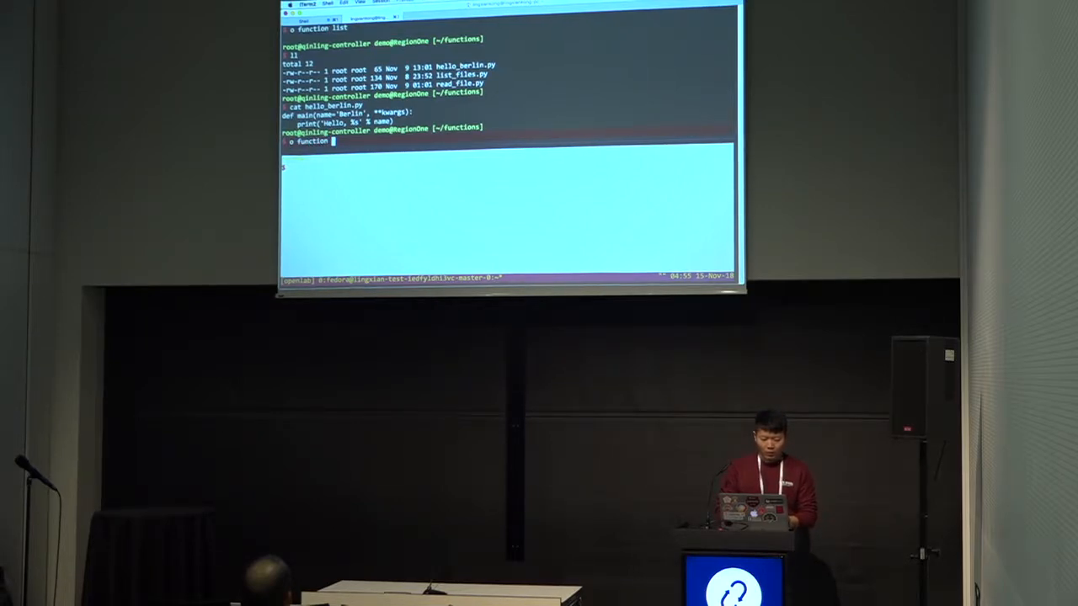
{"action": "type", "text": "create --"}
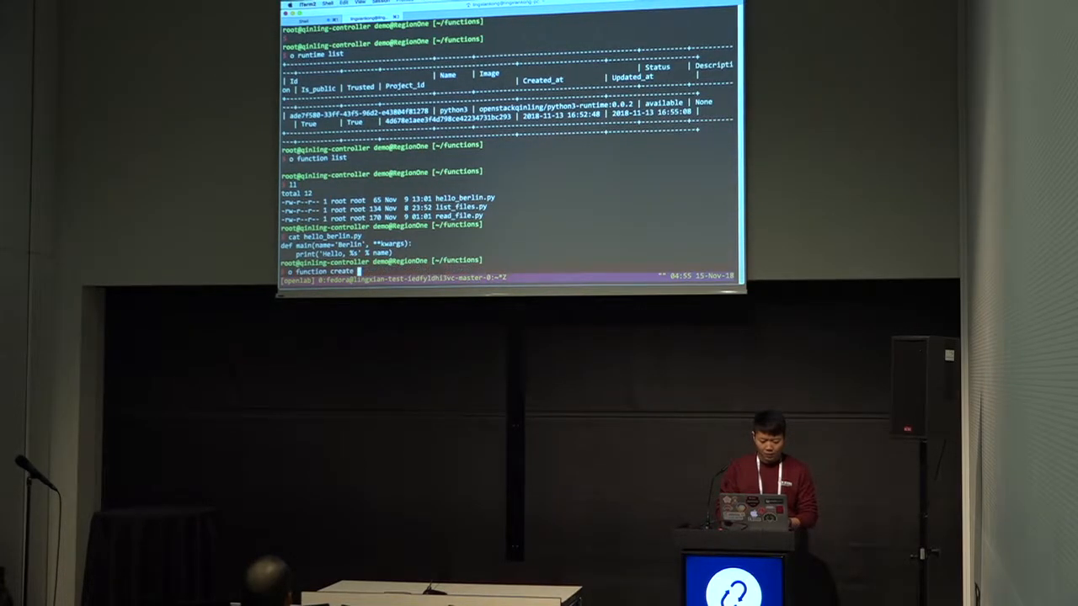
{"action": "type", "text": "--runti"}
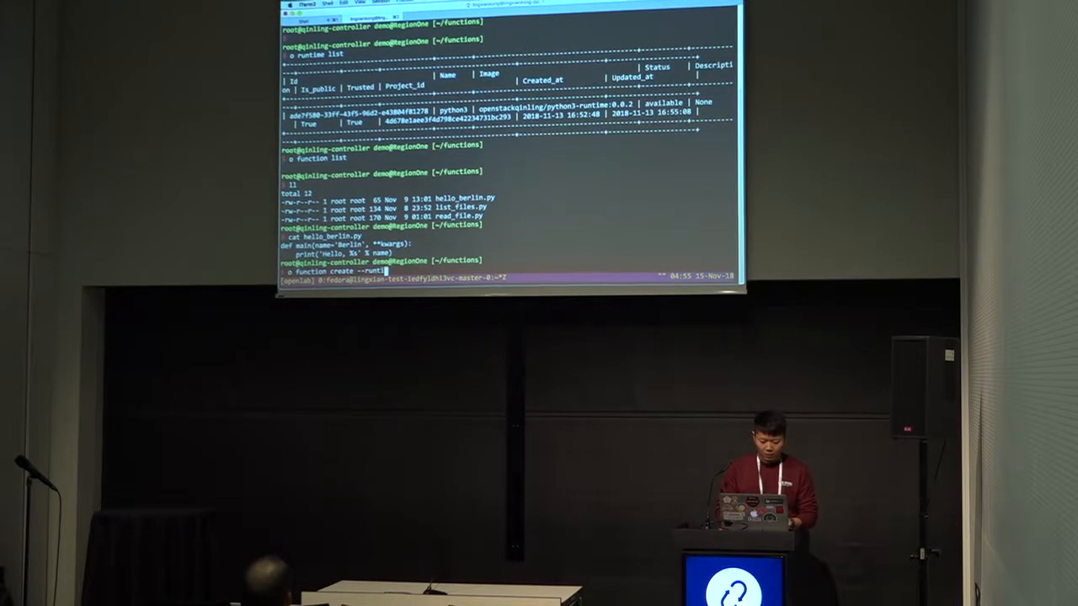
{"action": "type", "text": "ade7f580-33ff-43f5-96d2-e43804f81278"}
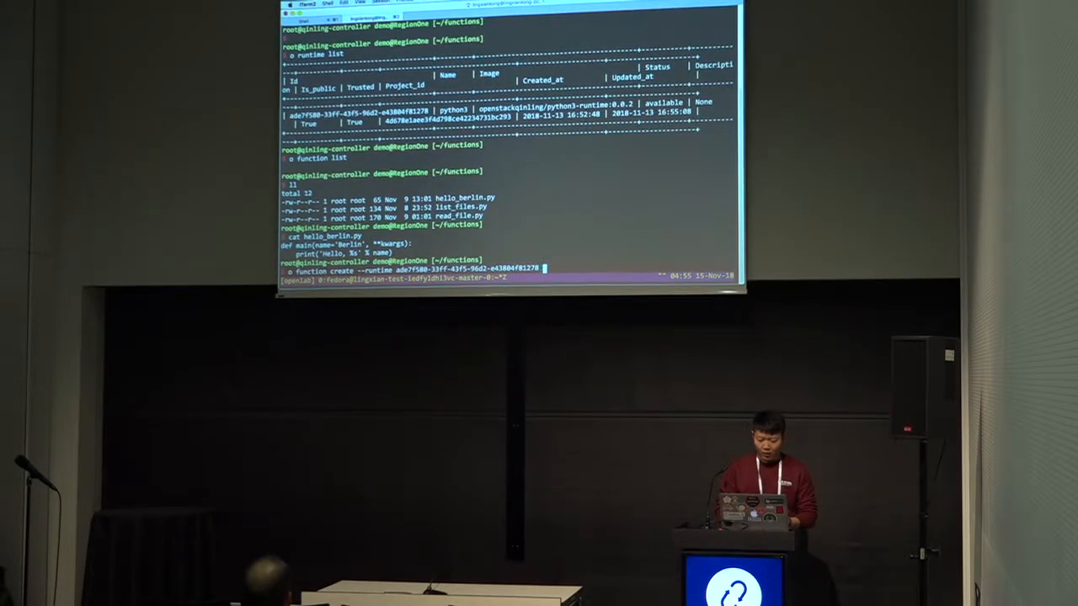
{"action": "type", "text": "--"}
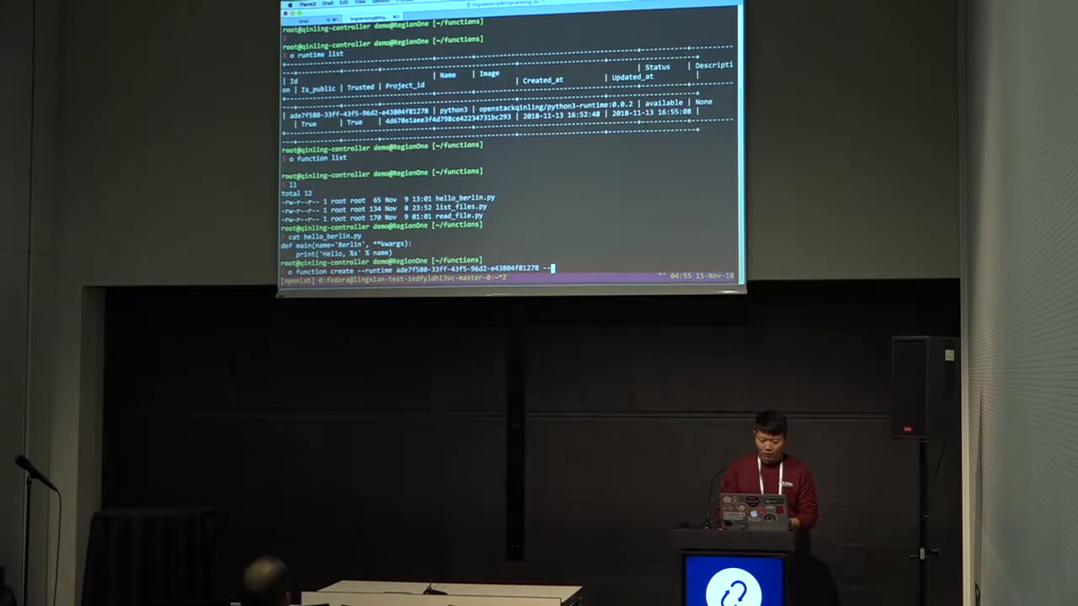
{"action": "type", "text": "--file"}
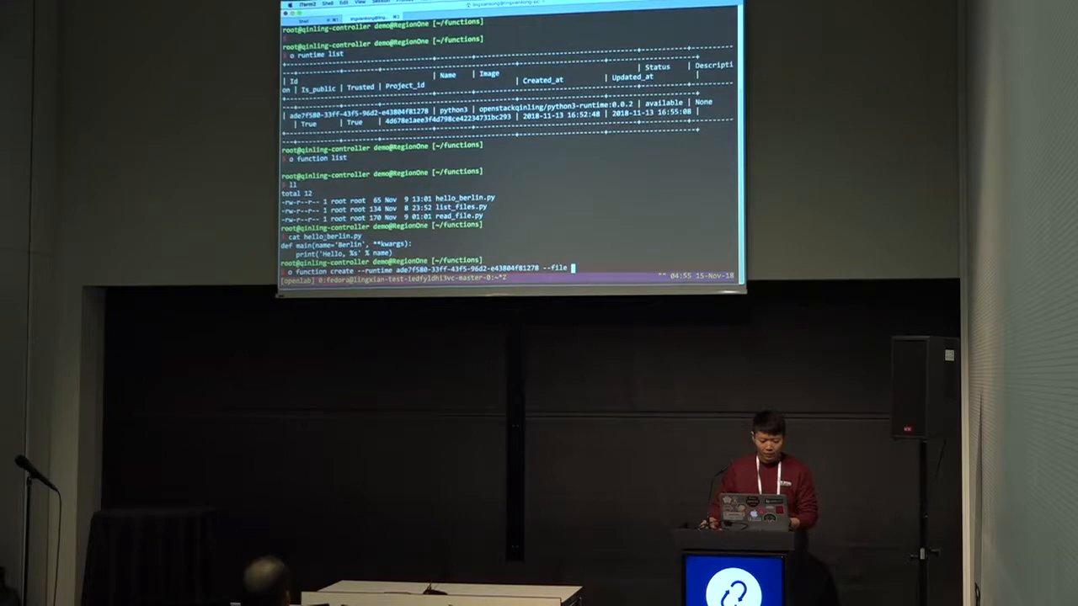
{"action": "type", "text": "hello_berlin.py"}
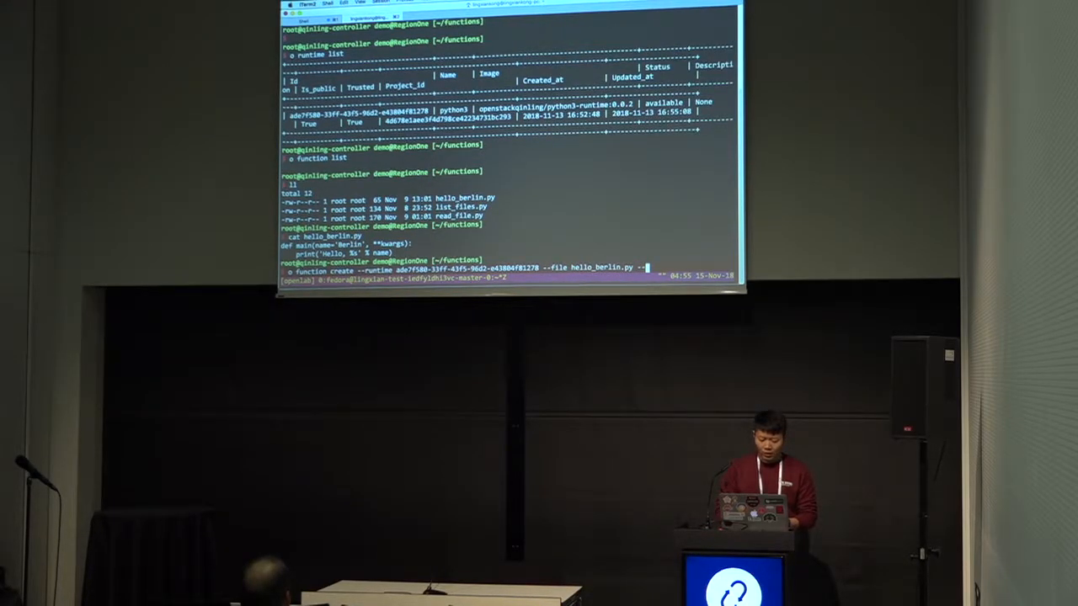
{"action": "type", "text": "--enty"}
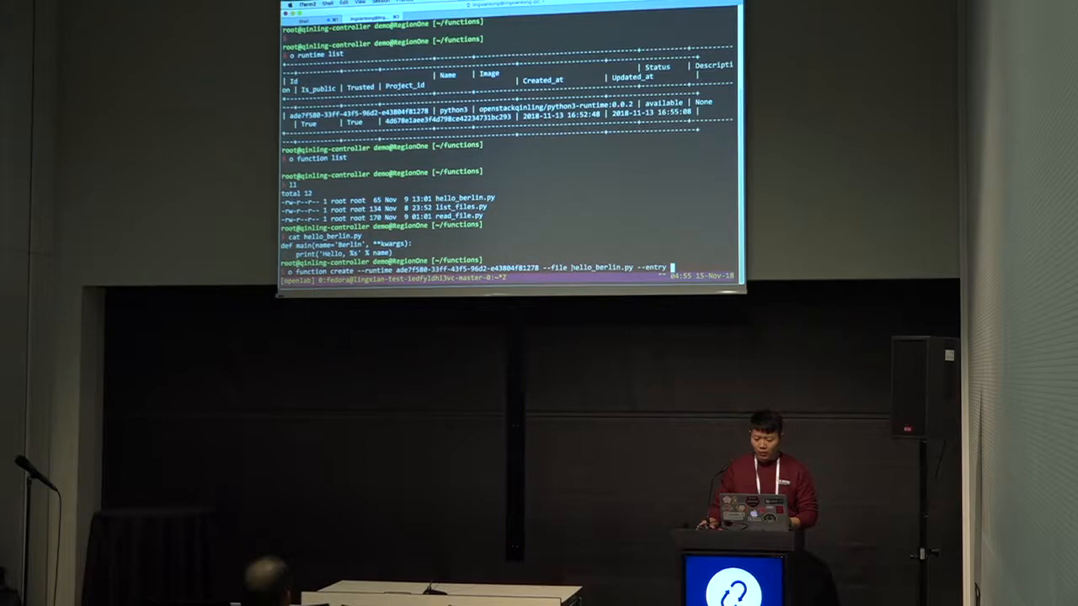
{"action": "type", "text": "hello_berlin.main"}
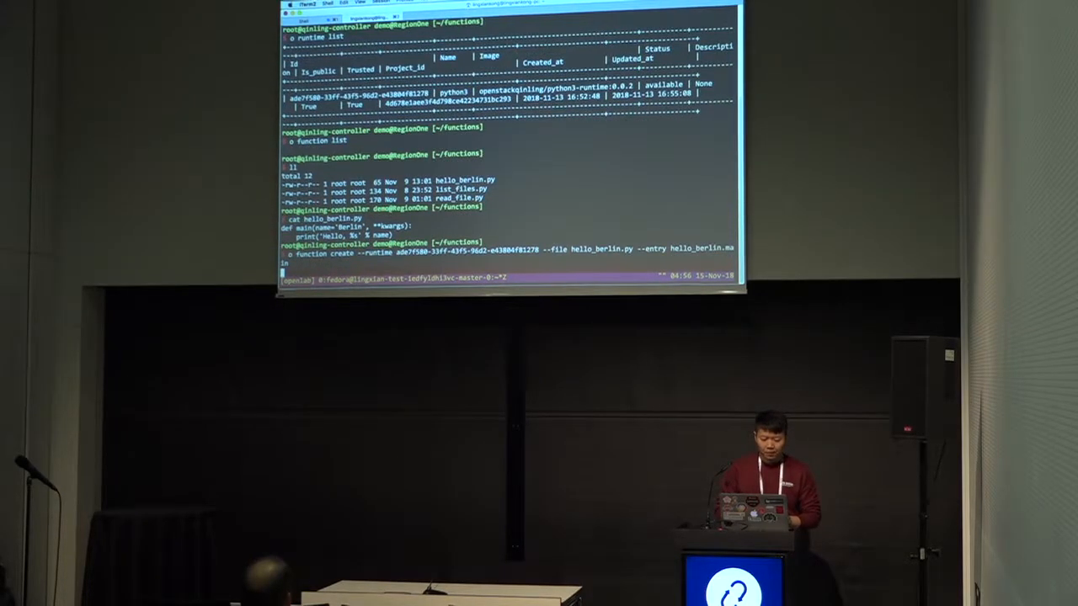
{"action": "key", "text": "Return"}
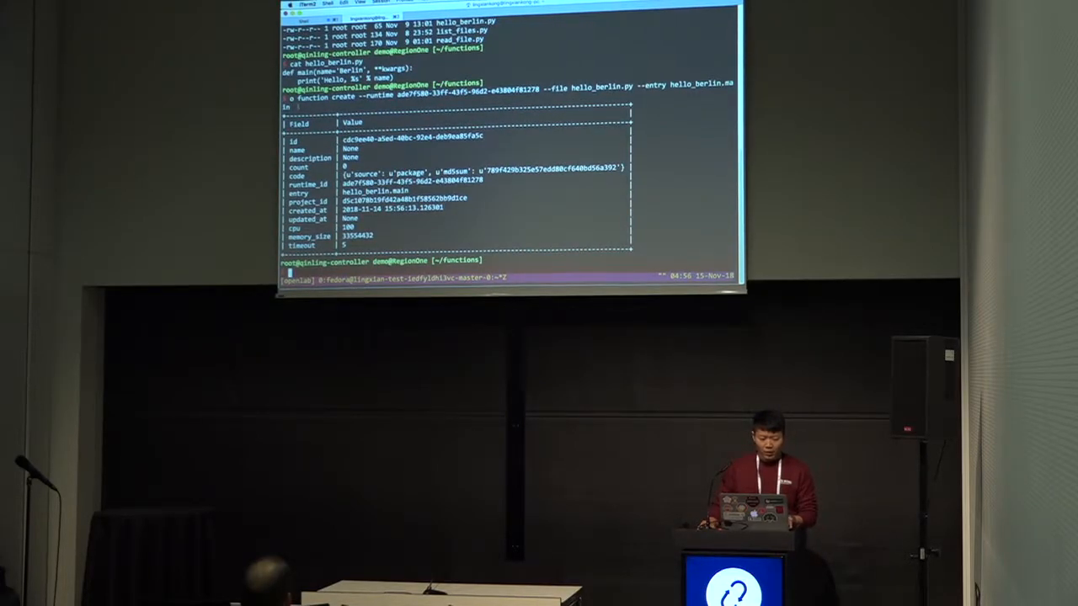
Copy the new function's ID and draft 'openstack function execution create'
{"action": "double_click", "coordinate": [311, 97]}
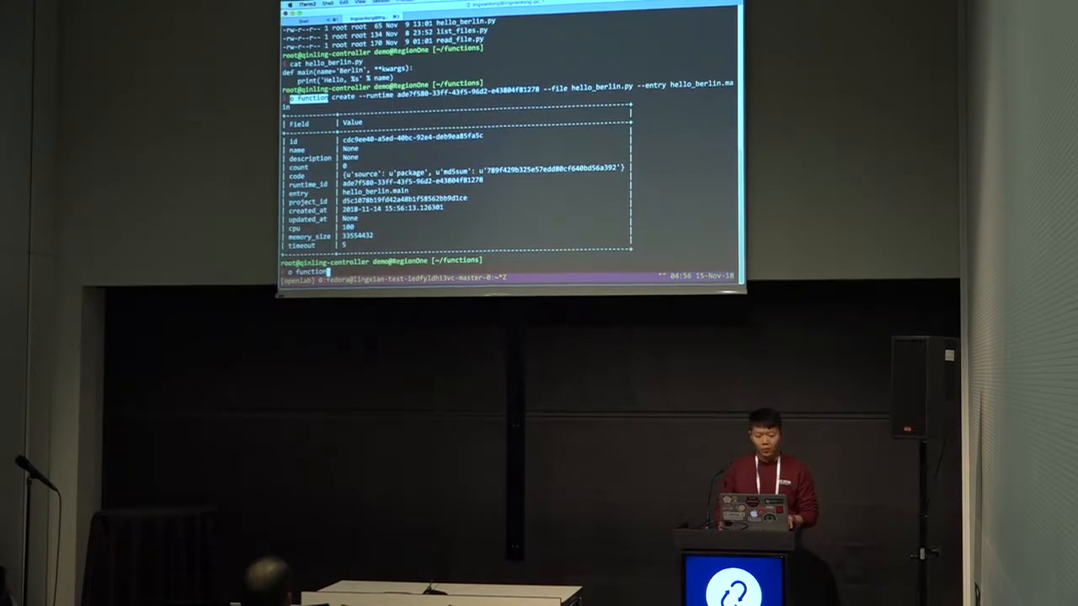
{"action": "type", "text": "exe"}
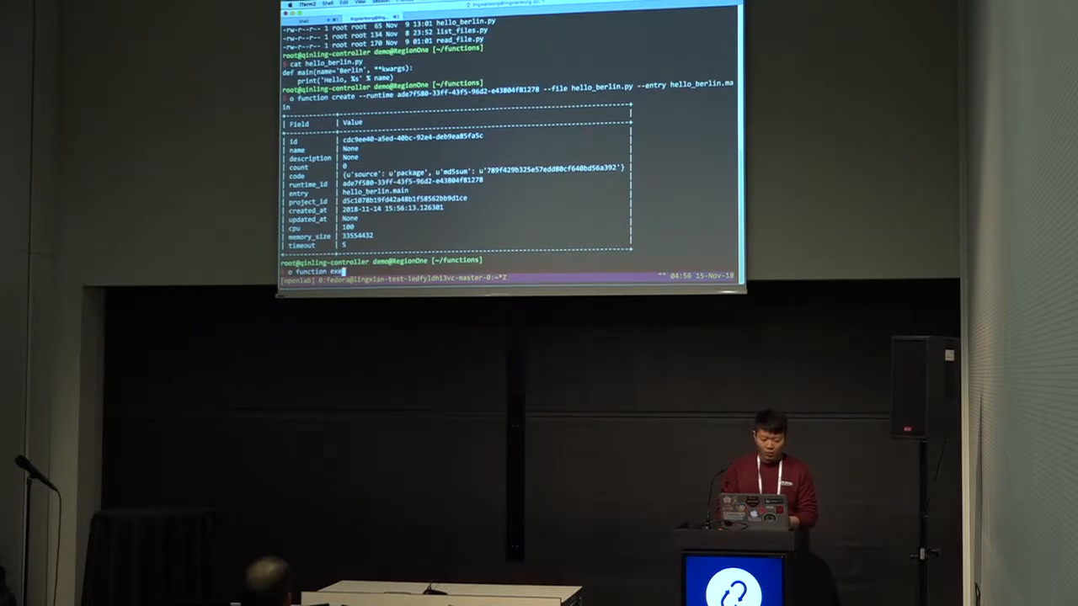
{"action": "type", "text": "xecution create"}
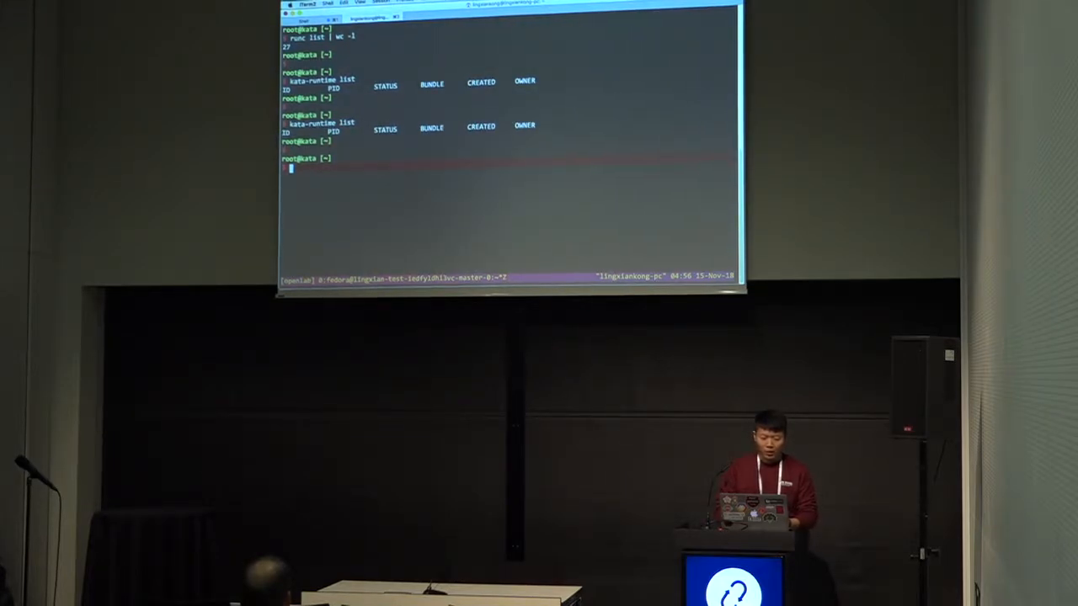
On the kata host, list kata-runtime and runc containers and count the runc entries
{"action": "type", "text": "kata-"}
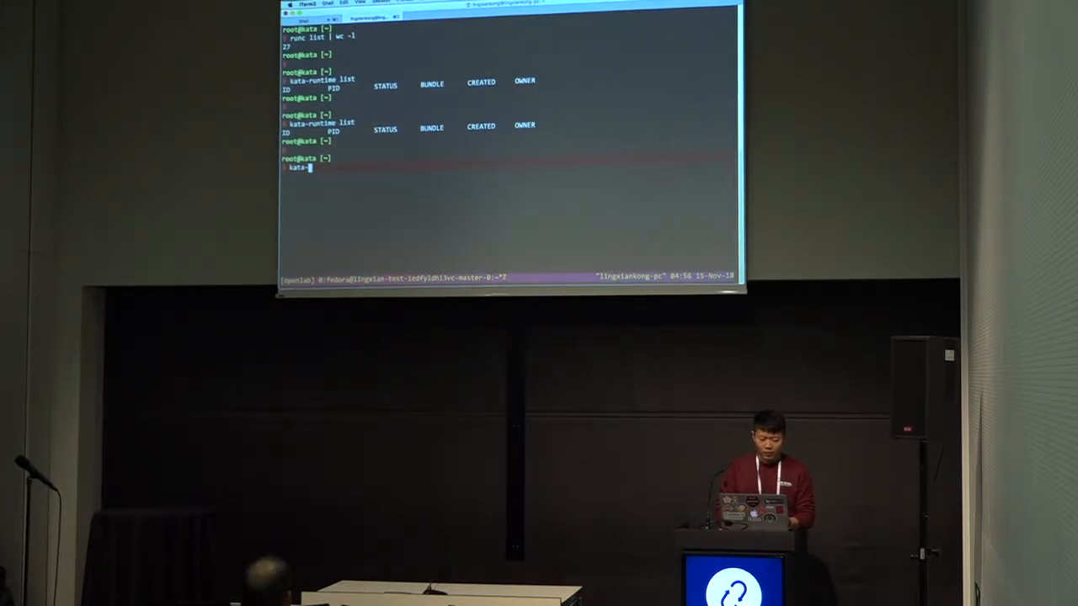
{"action": "key", "text": "Return"}
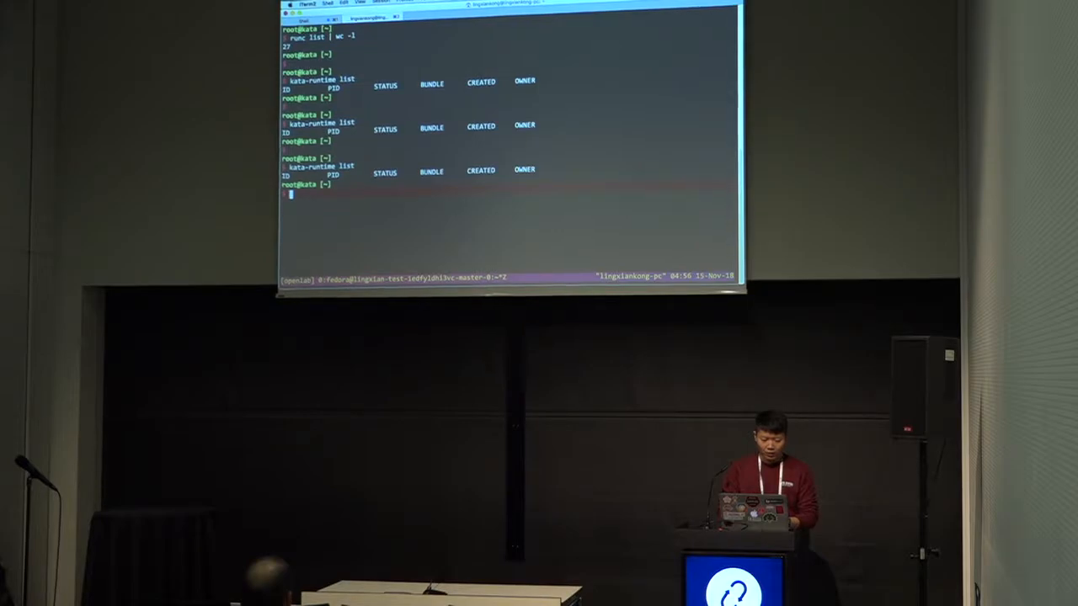
{"action": "type", "text": "runc list"}
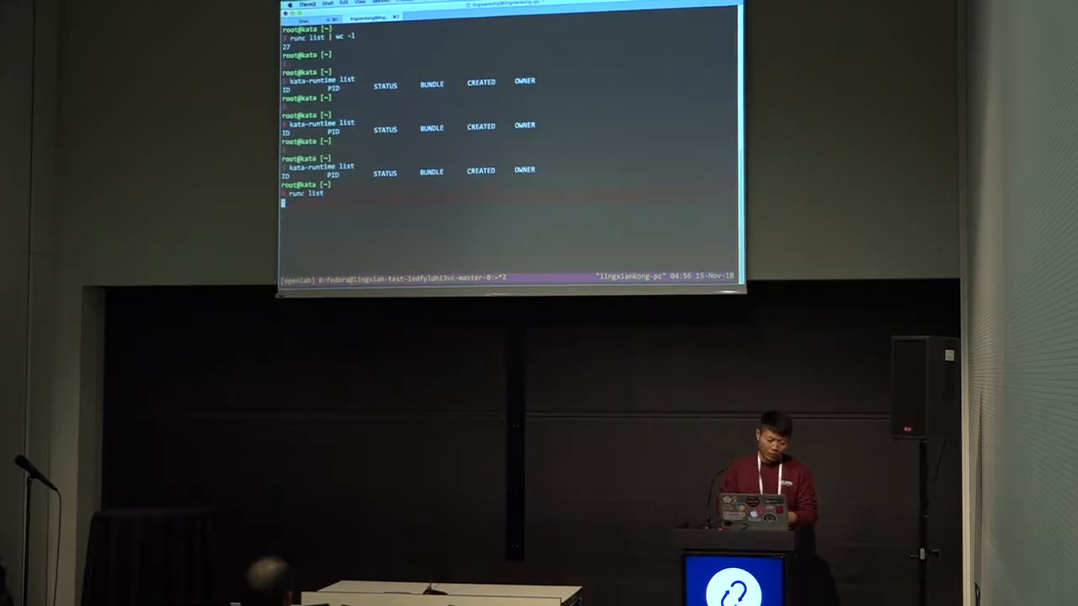
{"action": "key", "text": "Return"}
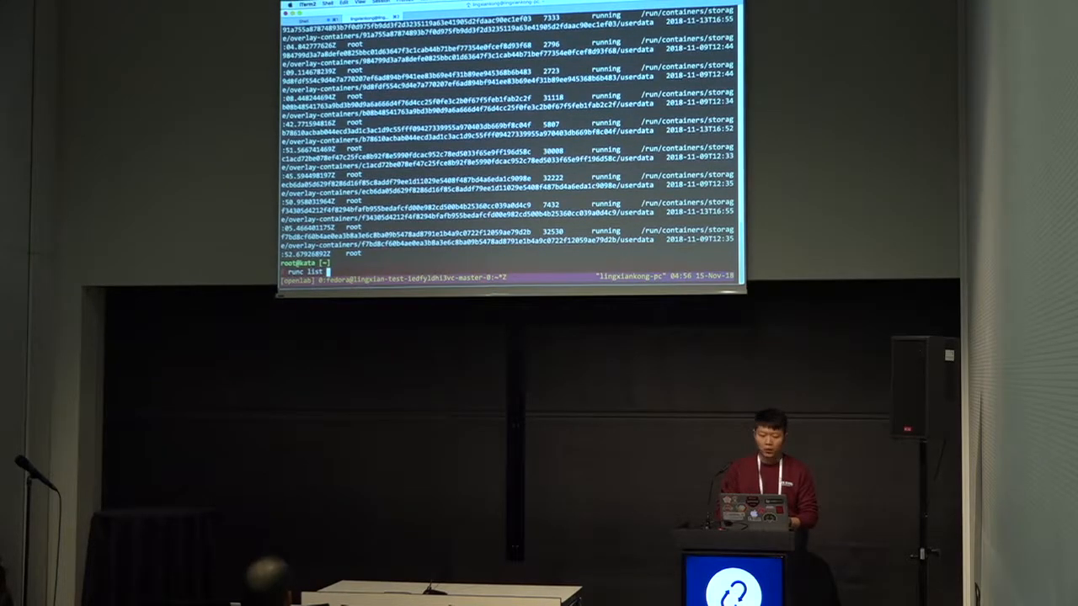
{"action": "type", "text": "| wcd -l"}
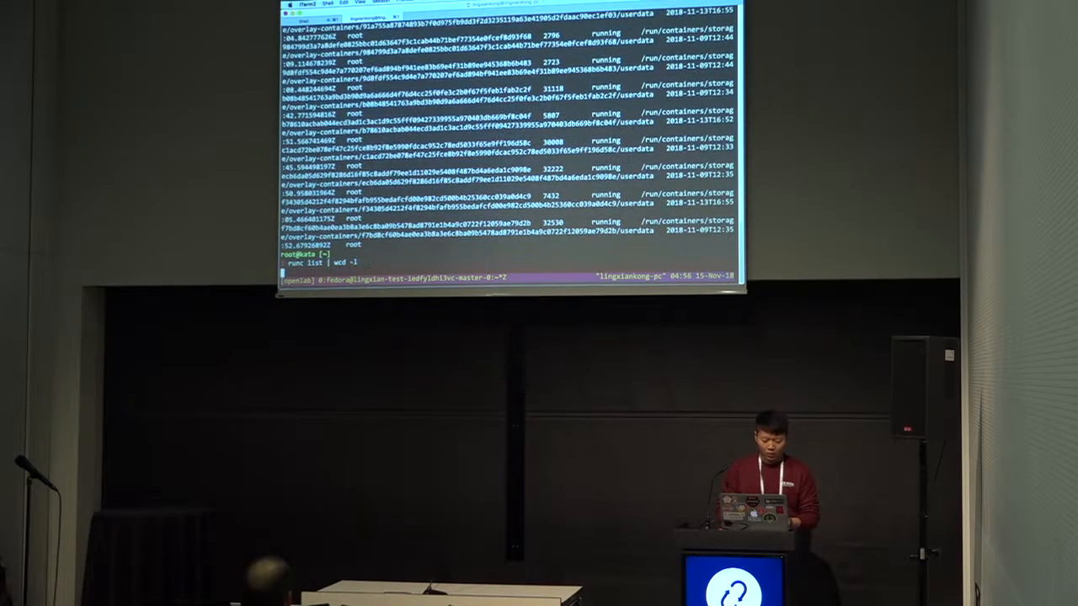
{"action": "key", "text": "Return"}
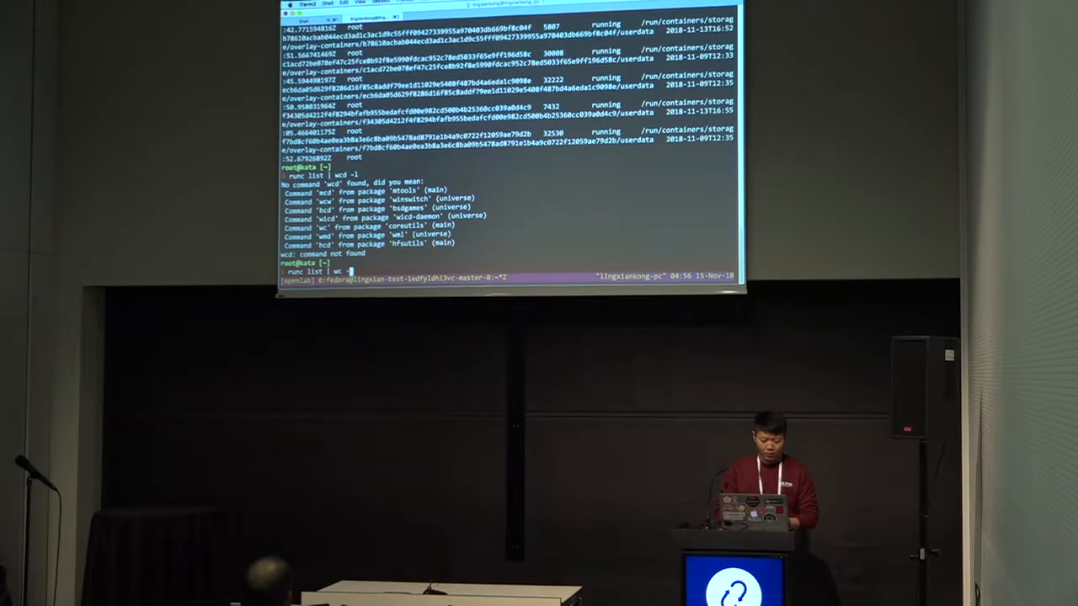
{"action": "key", "text": "Return"}
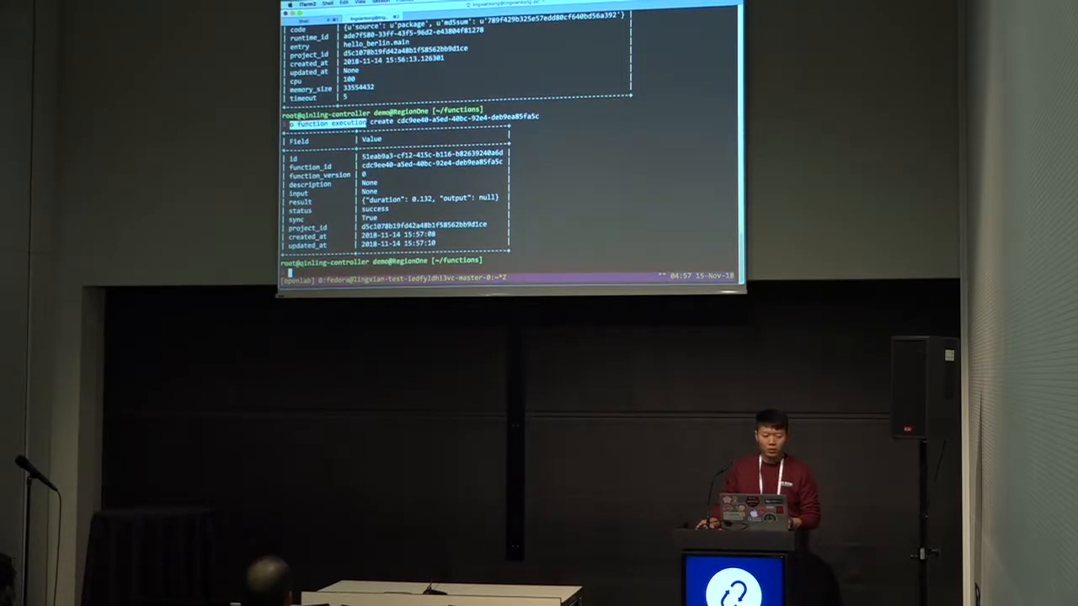
Show the 'Hello, Berlin' execution log, recheck containers and qinling pods, and draft the alpine-test function command
{"action": "type", "text": "function execution log show 51eab9a3-cf12-415c-b116-b82639240a6d"}
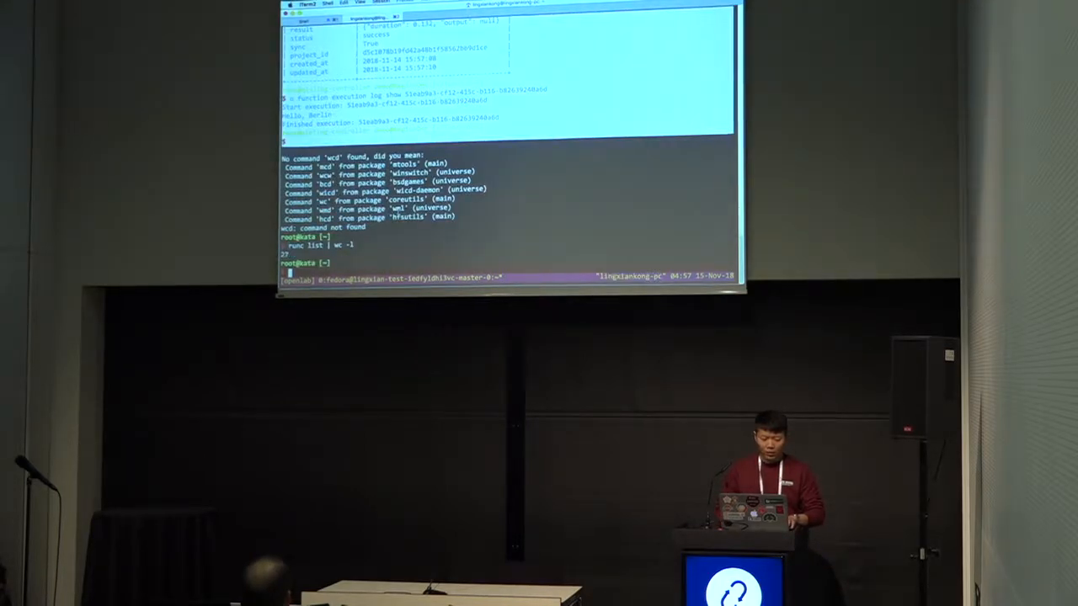
{"action": "type", "text": "runc list | wc -l"}
{"action": "type", "text": "kata-runtime list"}
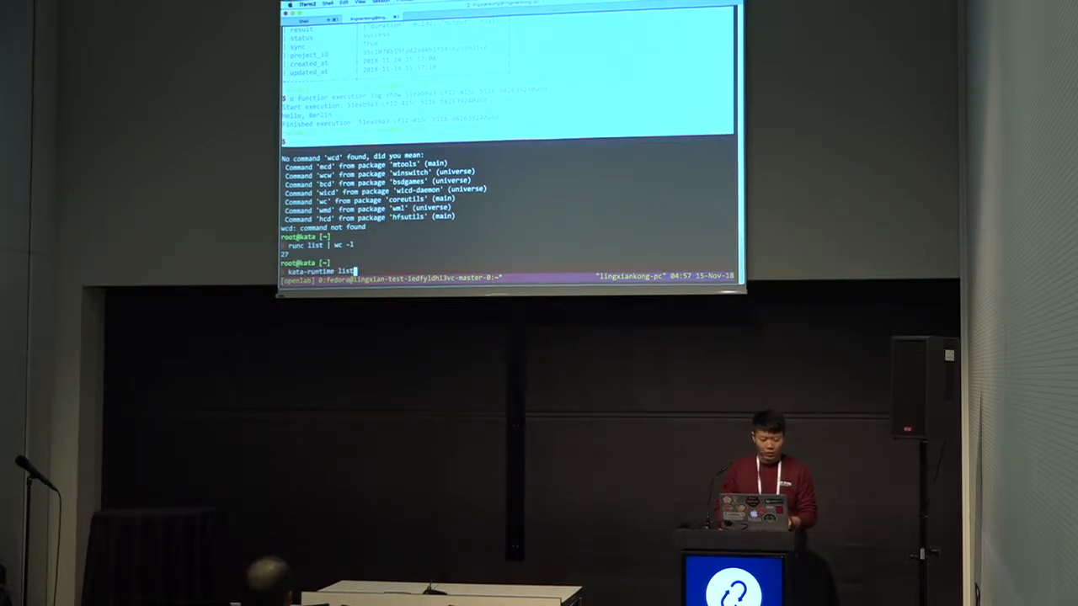
{"action": "key", "text": "Return"}
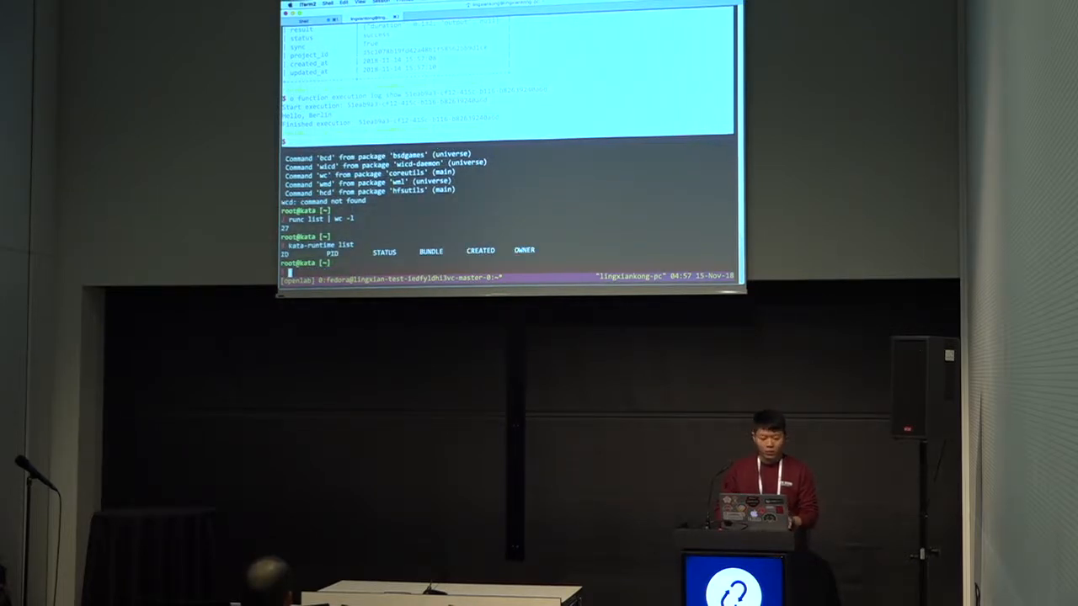
{"action": "type", "text": "kata-runtime list"}
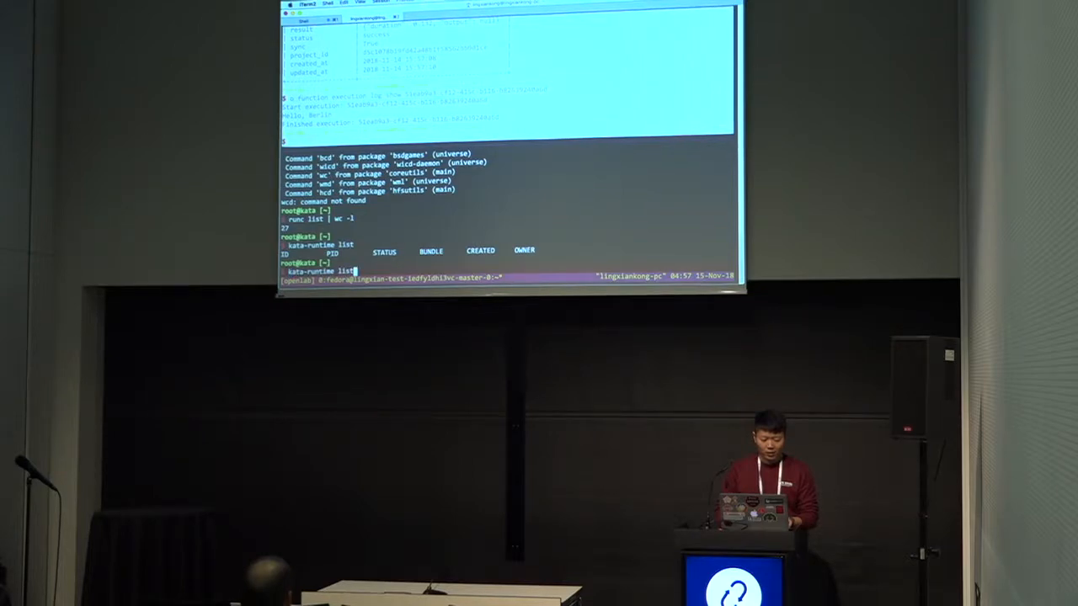
{"action": "key", "text": "Return"}
{"action": "type", "text": "k get po -n qinling"}
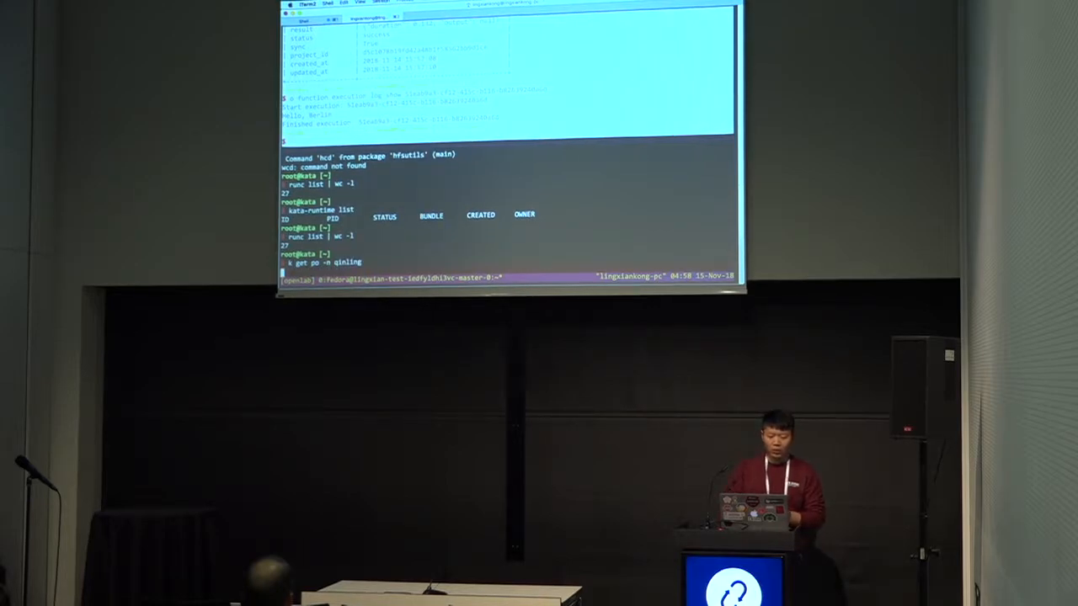
{"action": "key", "text": "Return"}
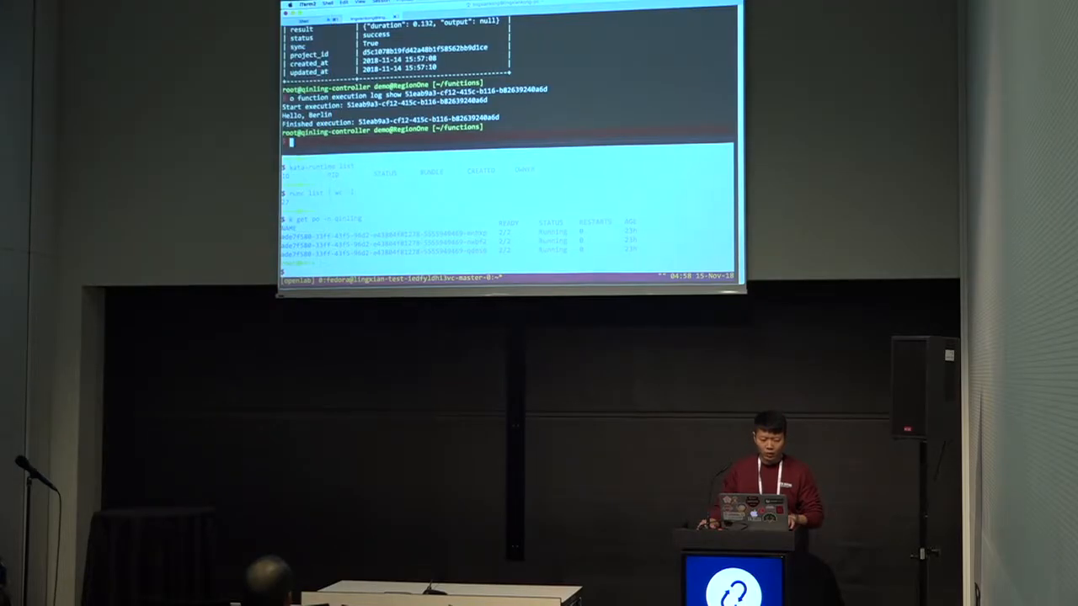
{"action": "type", "text": "openstack function create --image openstackqinling/alpine-test --timeout 15"}
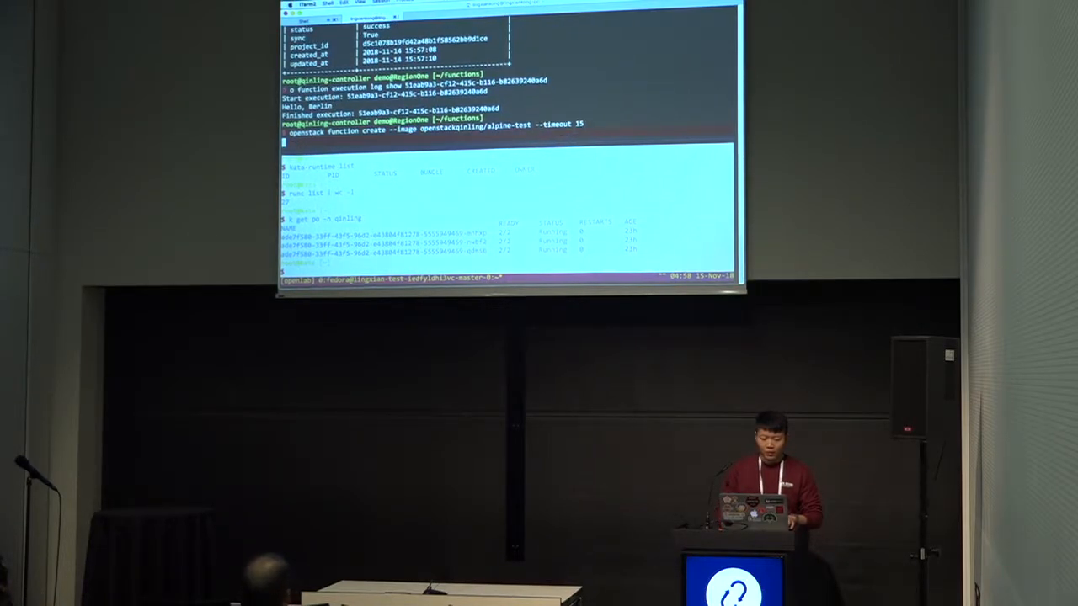
Create the alpine-test image function with a 15-second timeout and run an execution of it
{"action": "key", "text": "Return"}
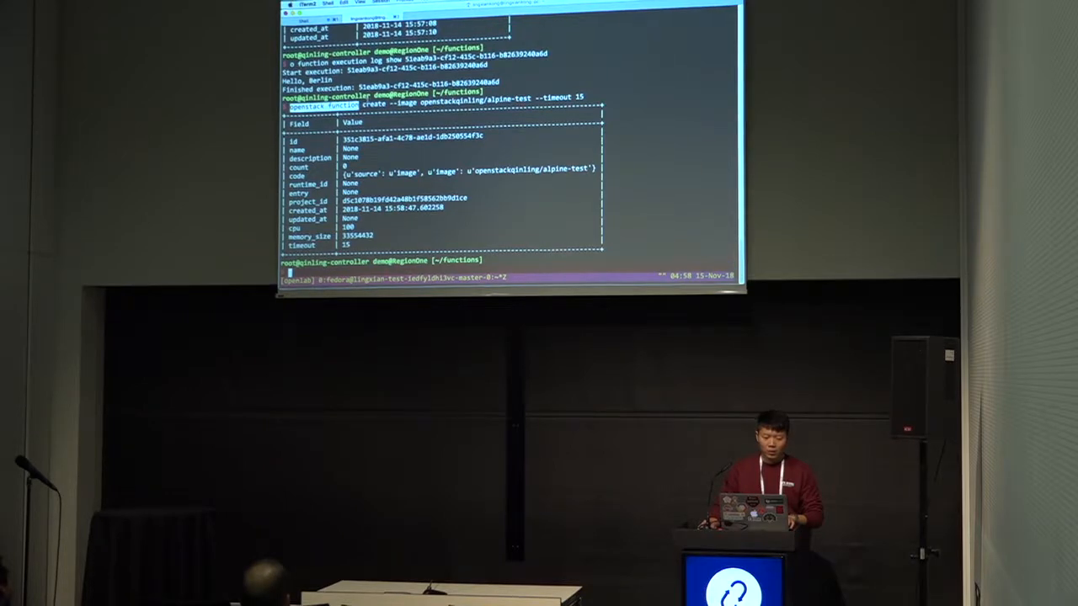
{"action": "type", "text": "openstack function execution"}
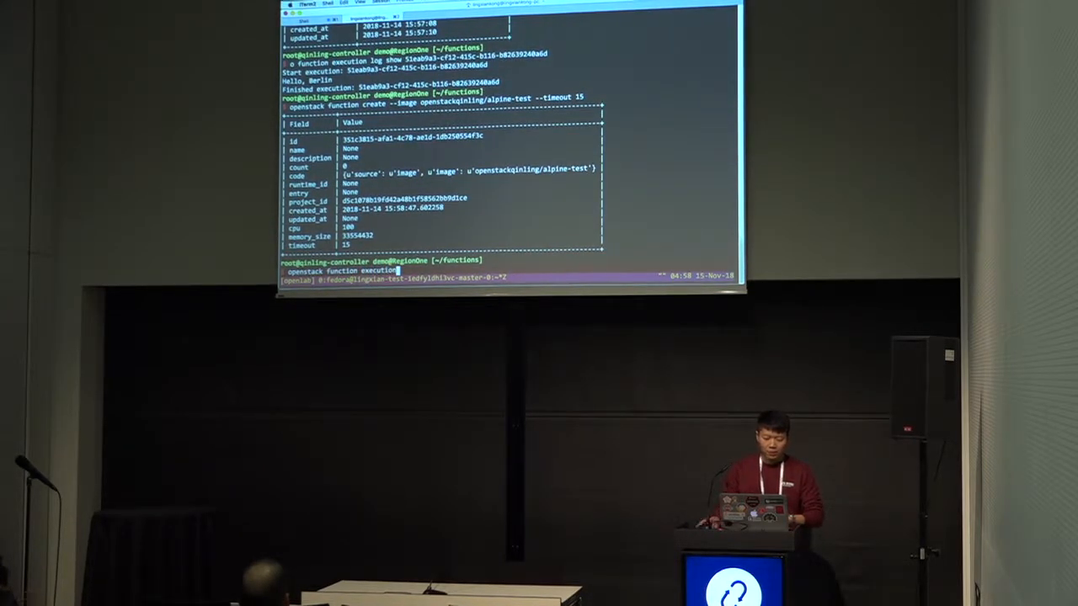
{"action": "type", "text": "create 351c3815-afa1-4c78-ae1d-1db250554f3c"}
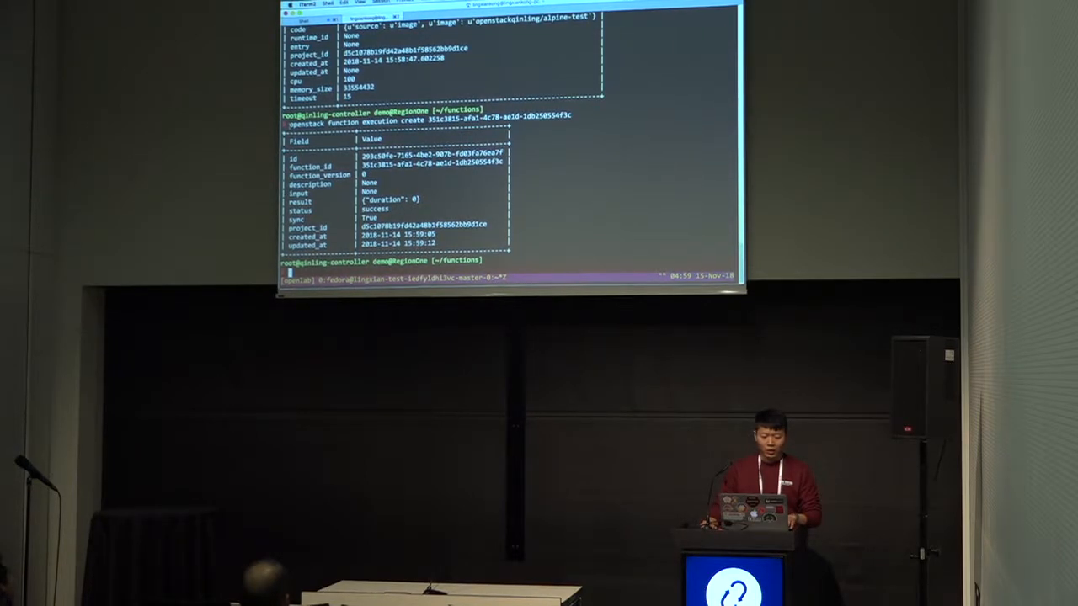
{"action": "type", "text": "openstack function execution"}
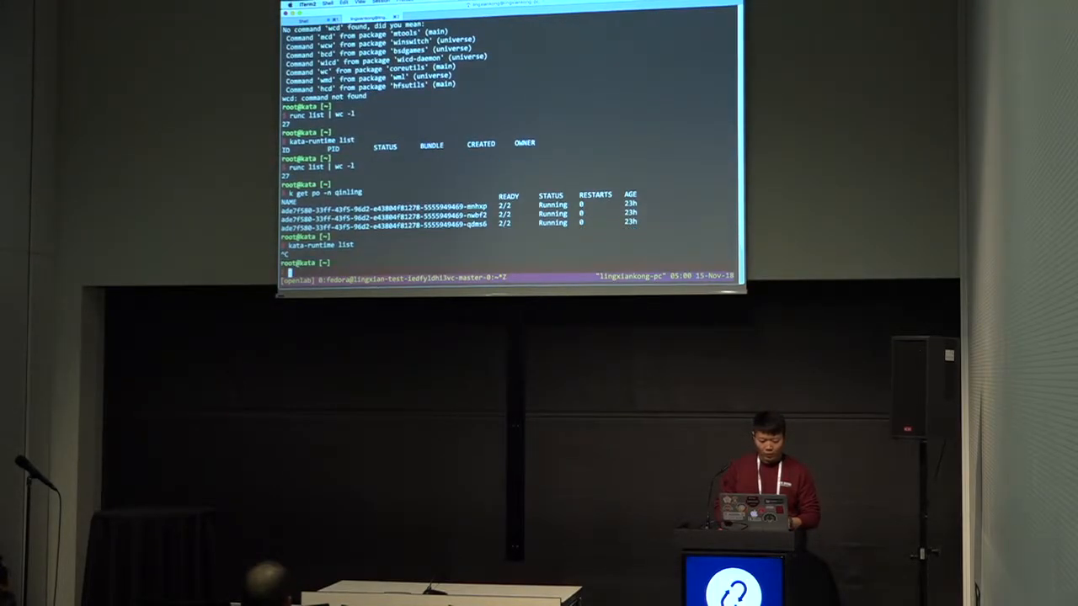
Recheck the qinling namespace pods with 'k get po -n qinling'
{"action": "type", "text": "k get po -n qinling"}
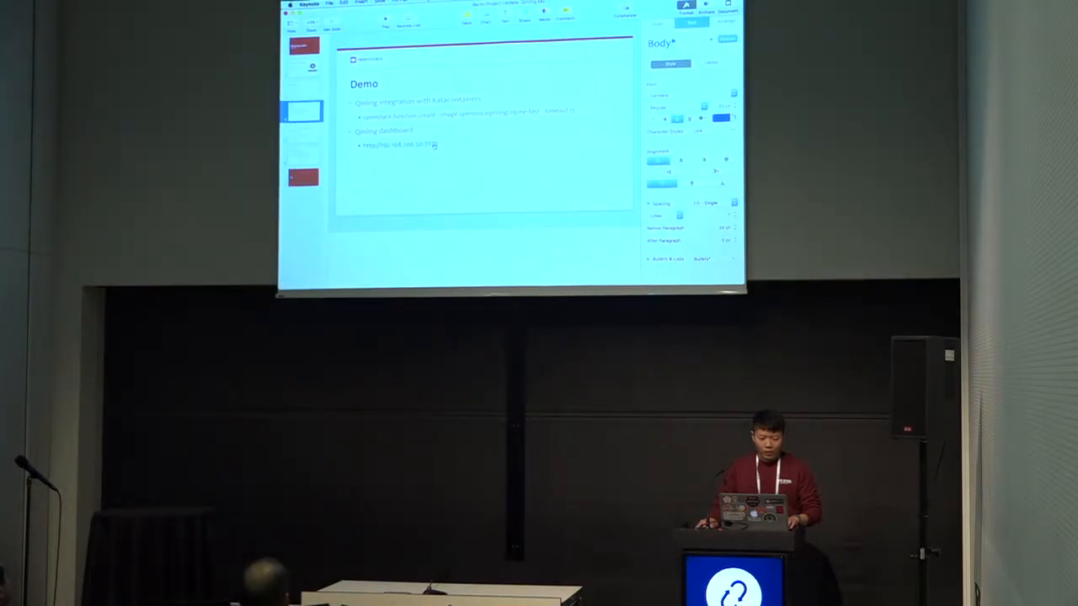
Open the Qinling dashboard link from the Demo slide in Chrome
{"action": "double_click", "coordinate": [400, 144]}
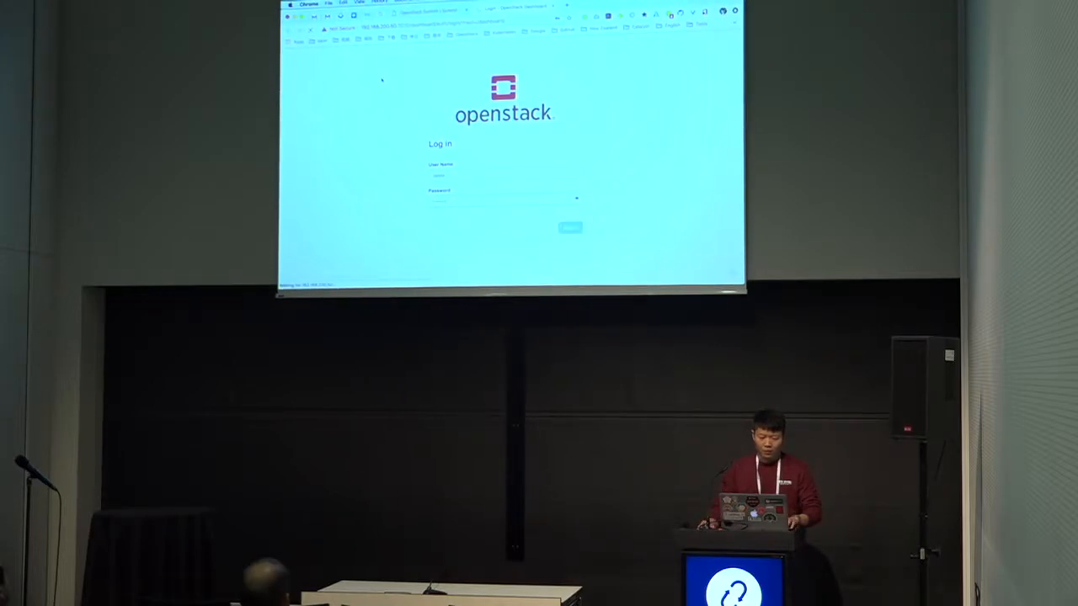
Sign in, review Function Engine Runtimes and the empty Functions list, then start Create Function
{"action": "left_click", "coordinate": [570, 227]}
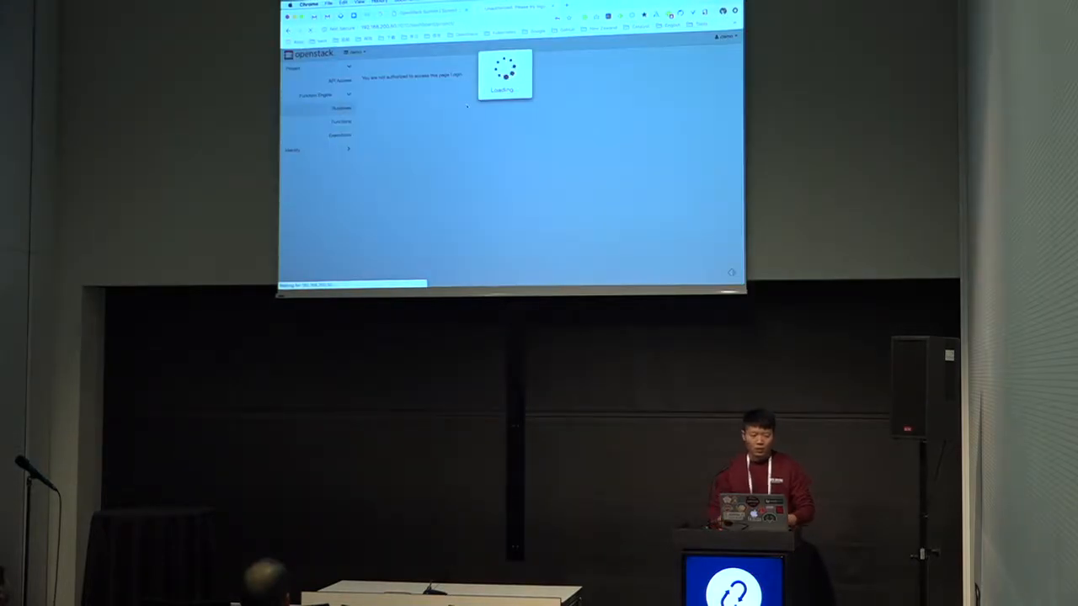
{"action": "left_click", "coordinate": [340, 107]}
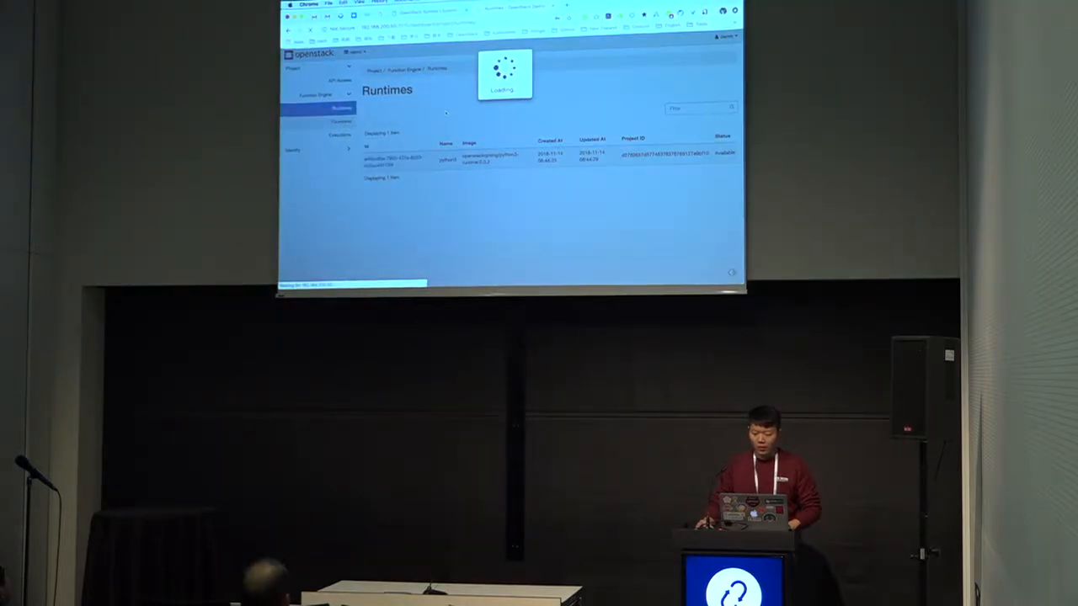
{"action": "left_click", "coordinate": [341, 121]}
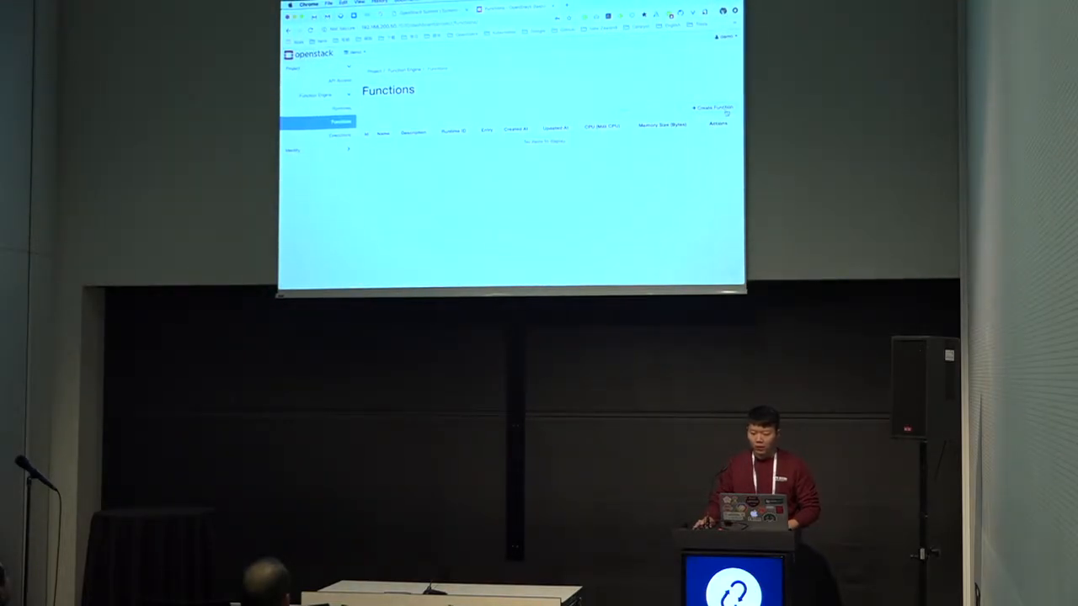
{"action": "left_click", "coordinate": [710, 107]}
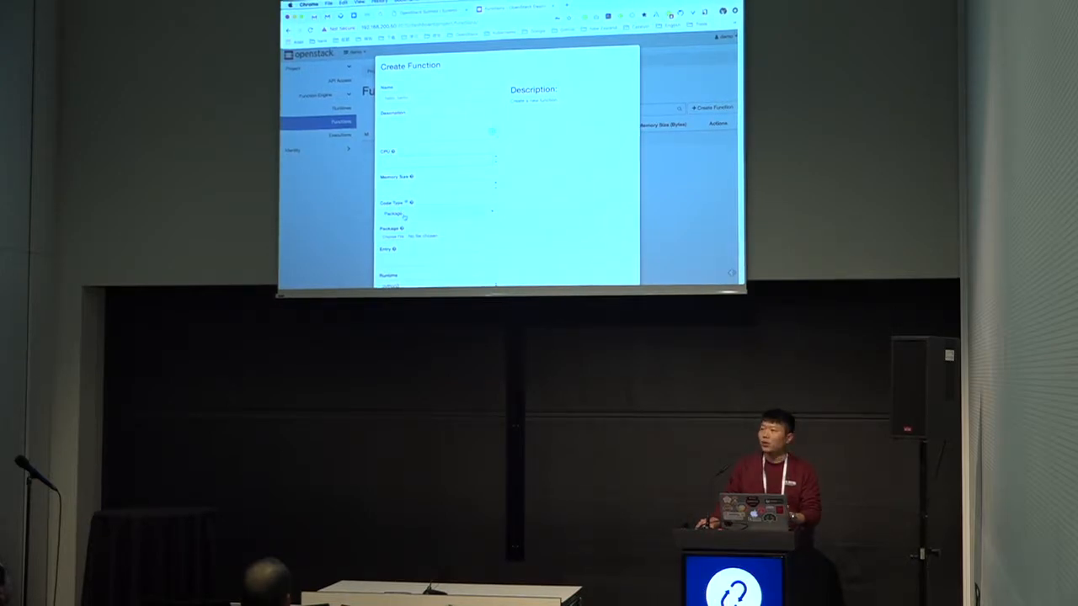
Click inside the Create Function dialog
{"action": "left_click", "coordinate": [409, 213]}
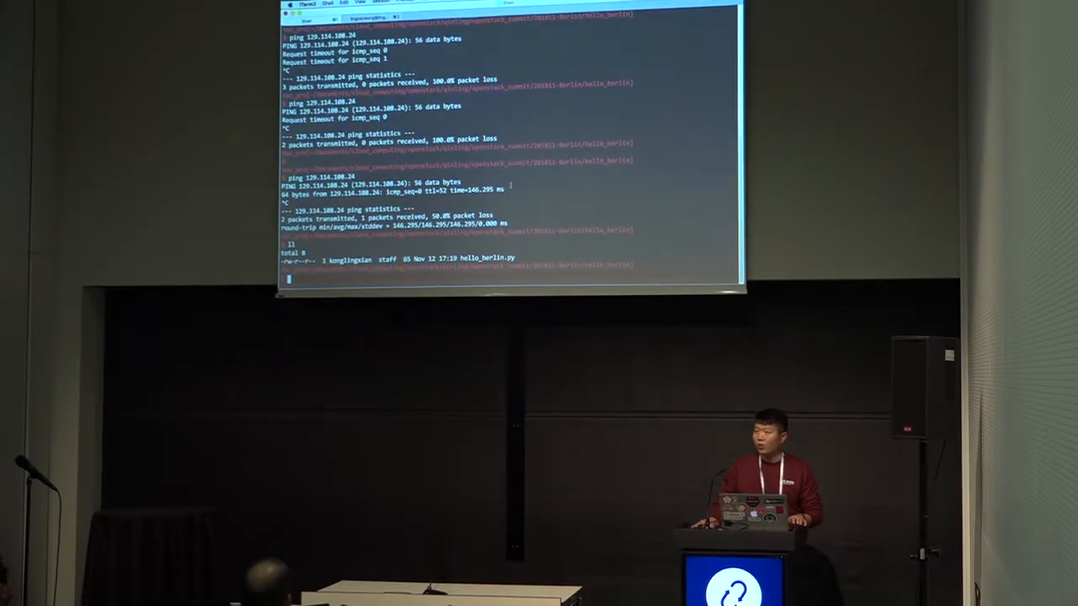
Display hello_berlin.py with cat and package the directory as ../hello_berlin.zip
{"action": "double_click", "coordinate": [487, 258]}
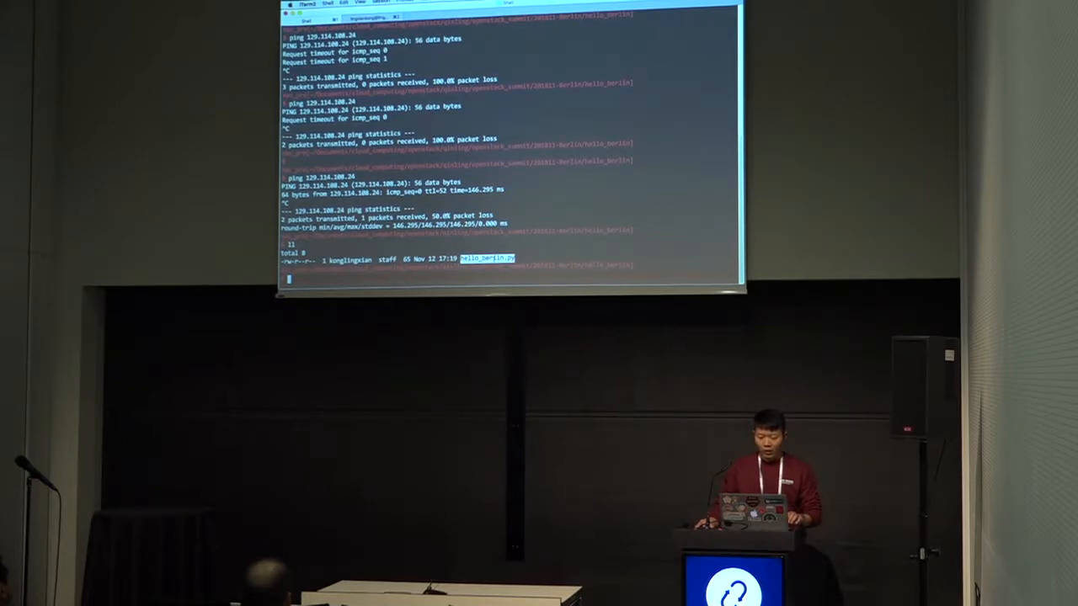
{"action": "type", "text": "cat hello_berlin.py"}
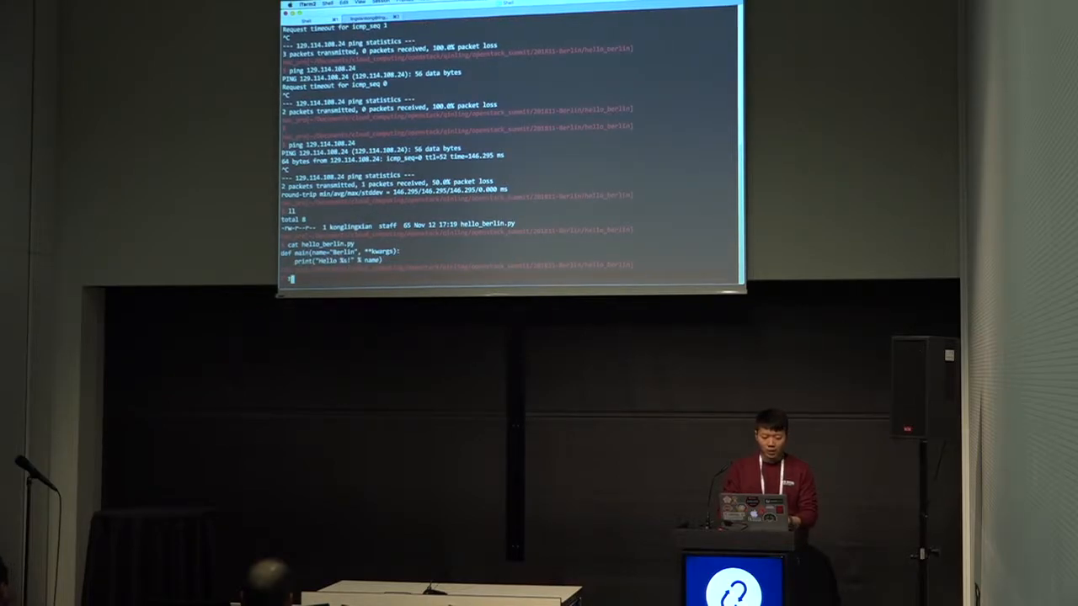
{"action": "type", "text": "zip"}
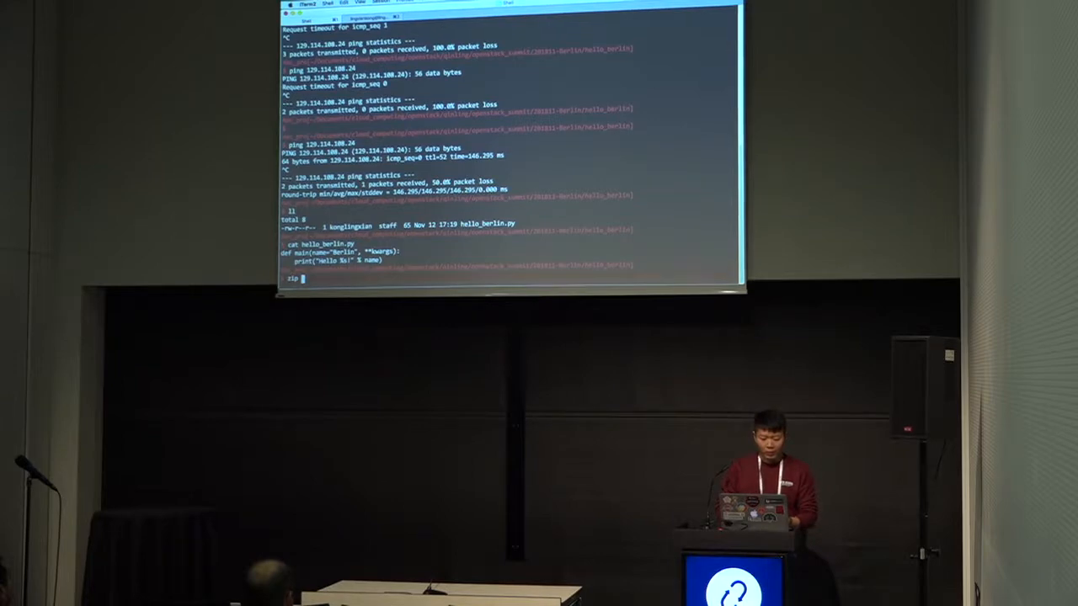
{"action": "type", "text": "-r ../"}
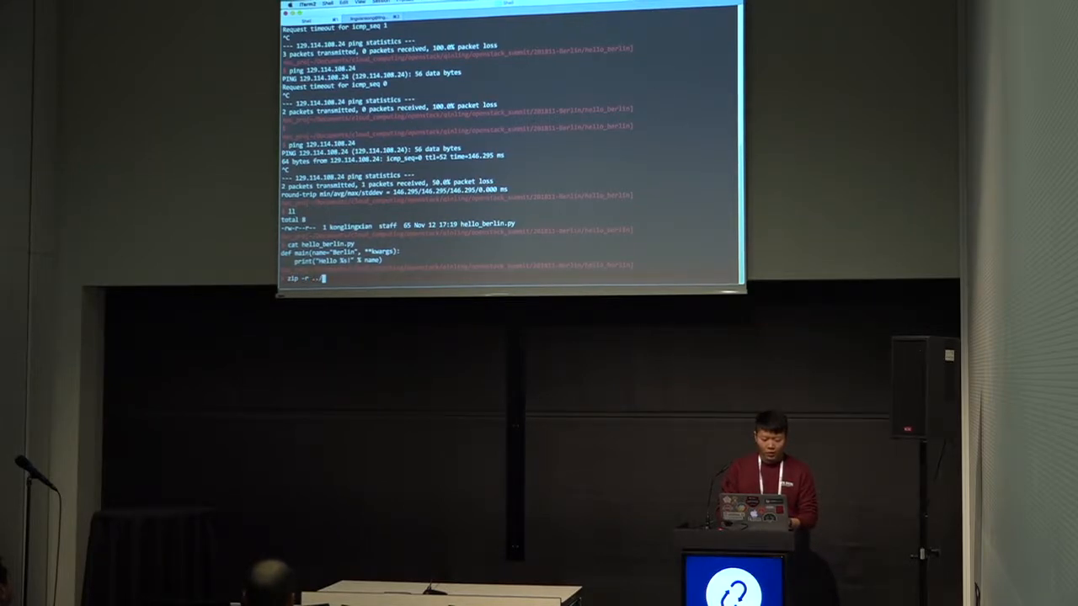
{"action": "type", "text": "../hello_berlin"}
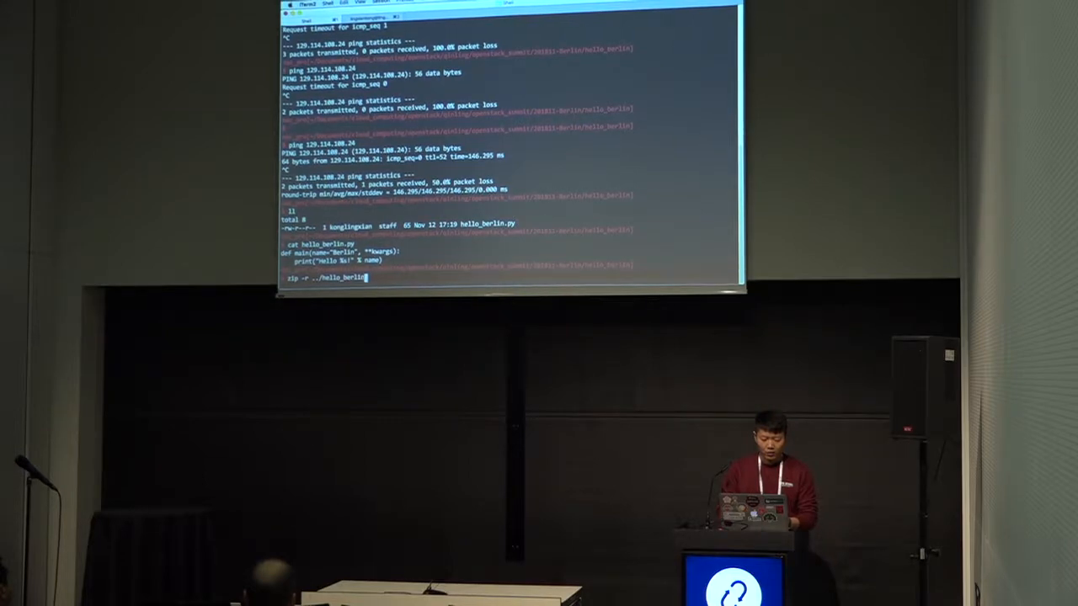
{"action": "type", "text": ".zip"}
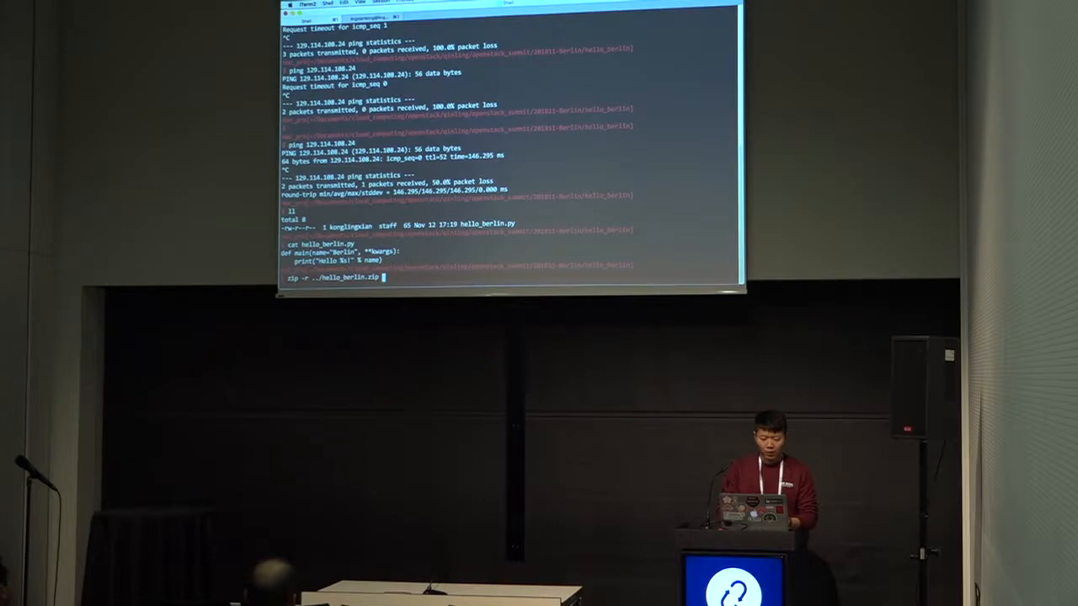
{"action": "type", "text": "./"}
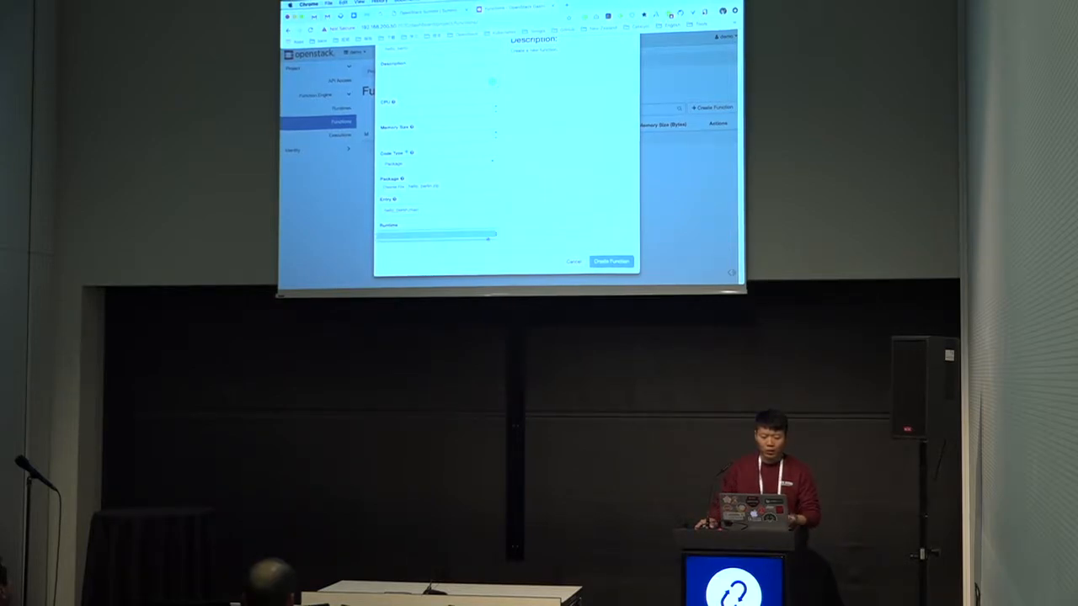
Create the hello_berlin function, then start a new execution from the Executions page
{"action": "left_click", "coordinate": [610, 261]}
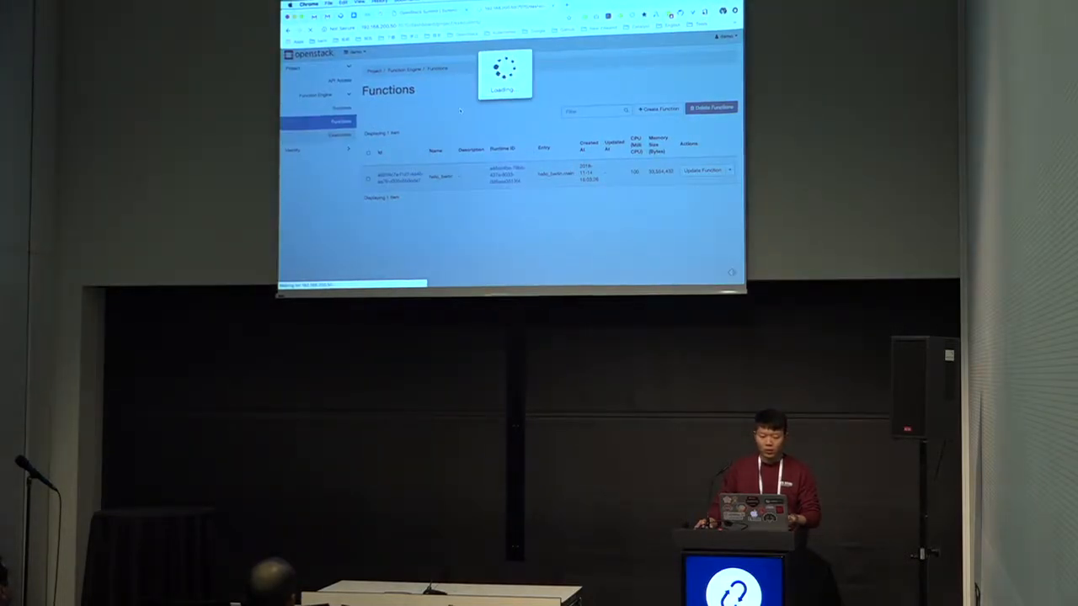
{"action": "left_click", "coordinate": [339, 135]}
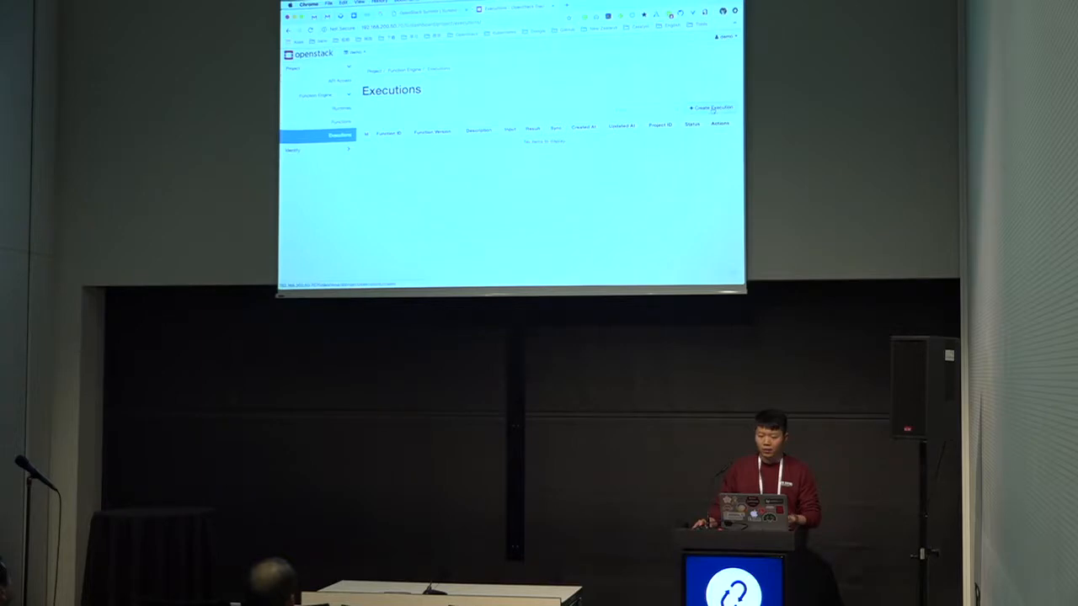
{"action": "left_click", "coordinate": [710, 107]}
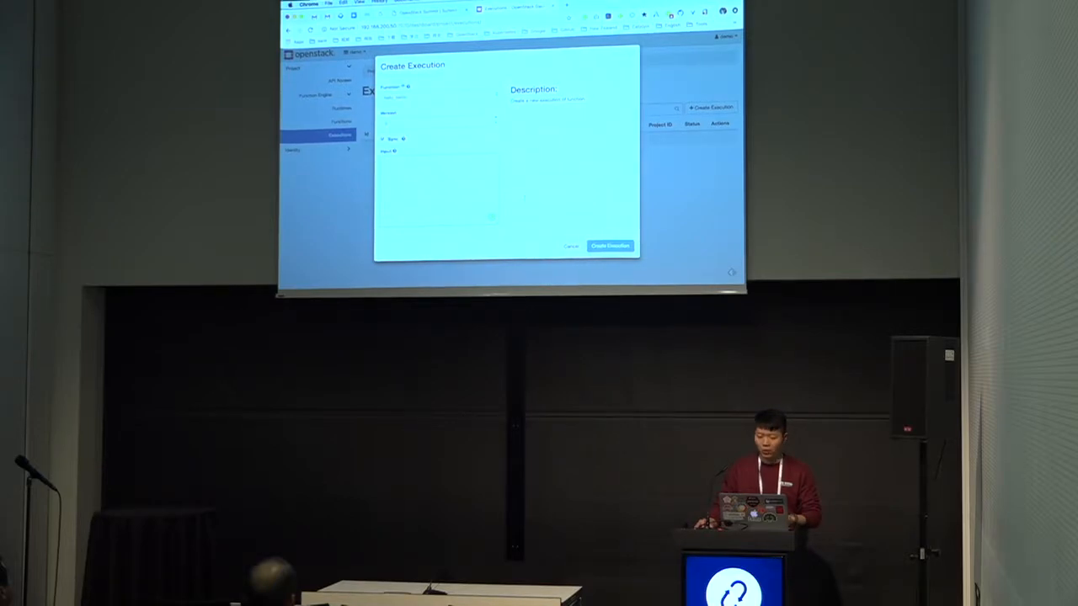
Run hello_berlin, see its log print 'Hello, Berlin!', then revisit the Functions and Executions pages
{"action": "left_click", "coordinate": [609, 245]}
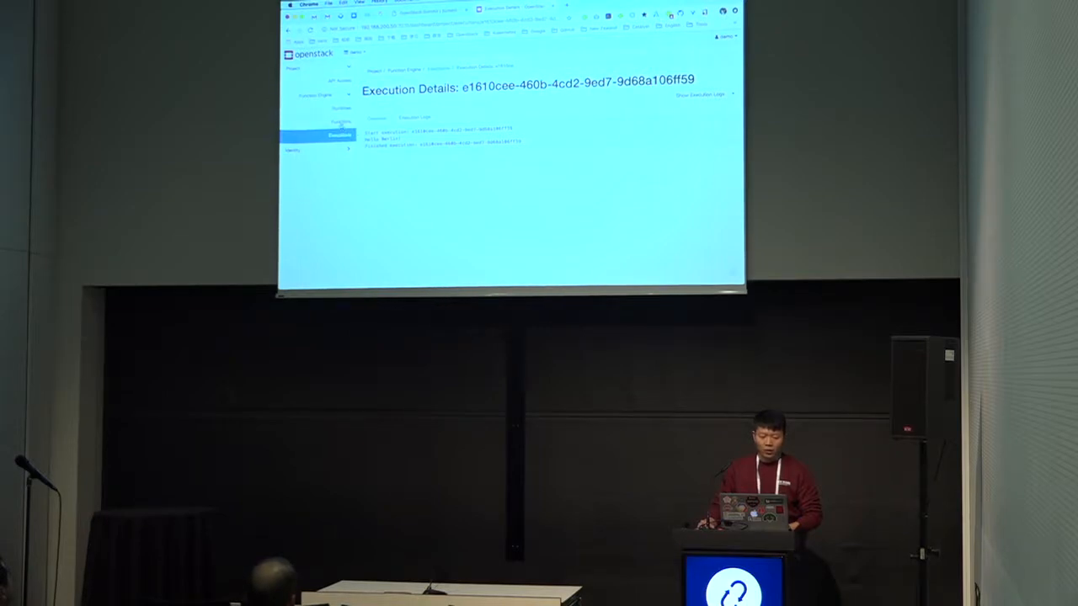
{"action": "left_click", "coordinate": [341, 108]}
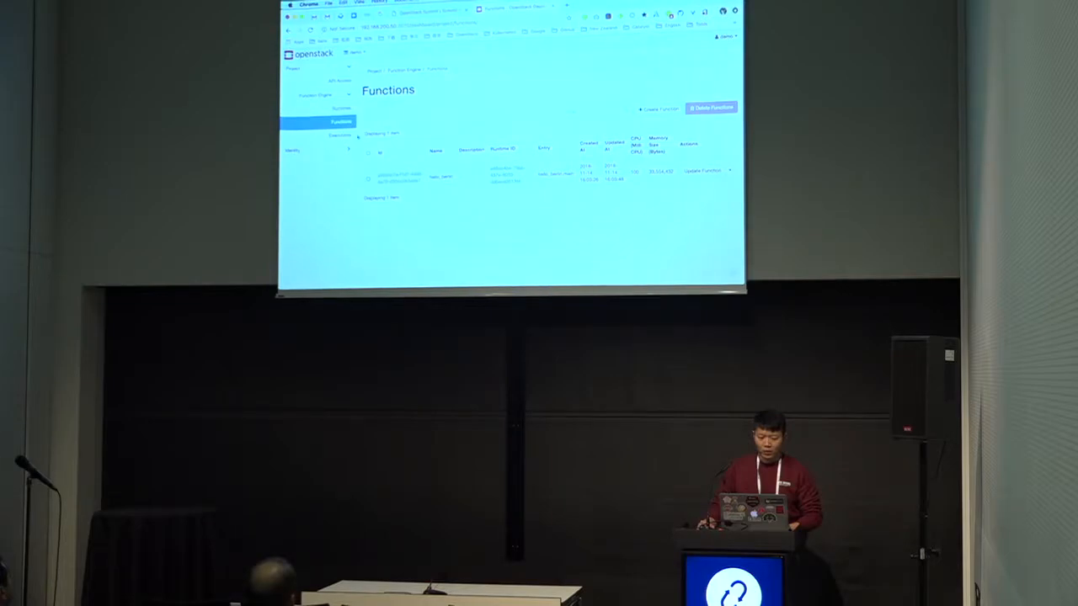
{"action": "left_click", "coordinate": [340, 135]}
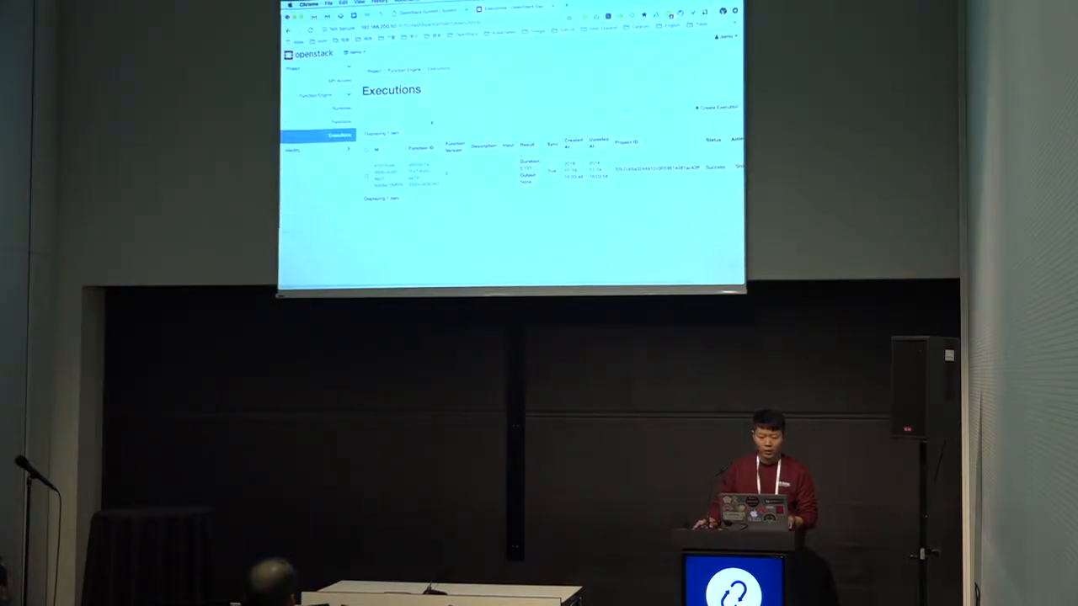
Submit another function execution through the Executions page's Create Execution form
{"action": "left_click", "coordinate": [716, 107]}
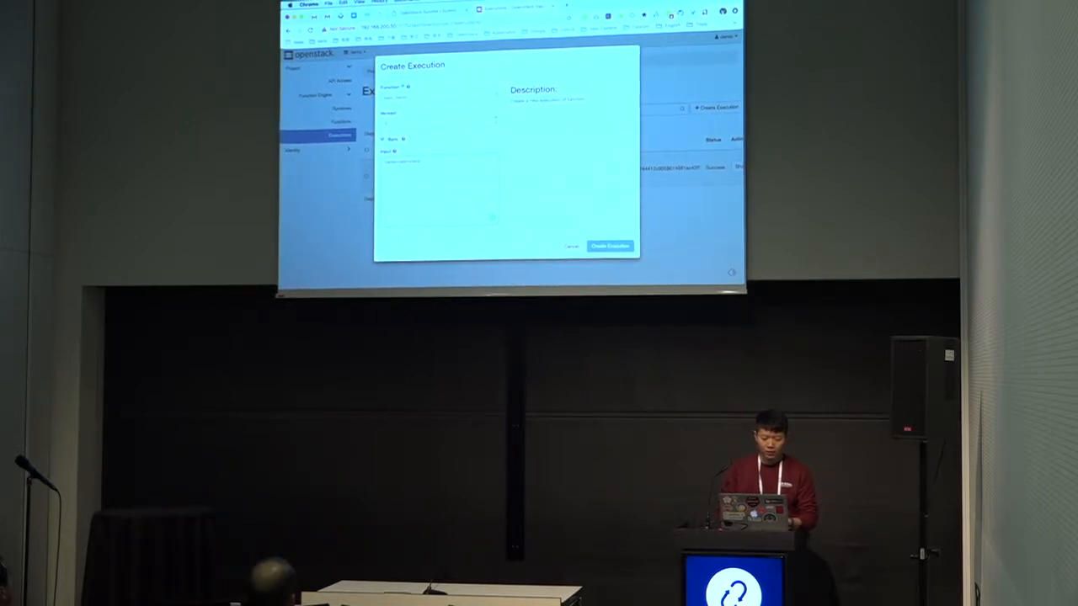
{"action": "left_click", "coordinate": [608, 246]}
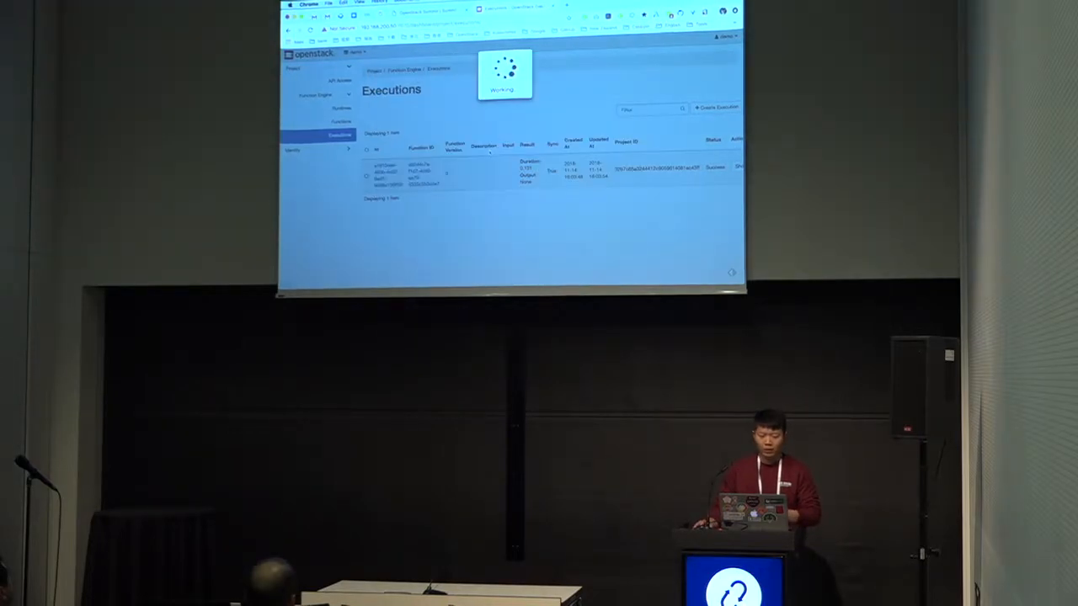